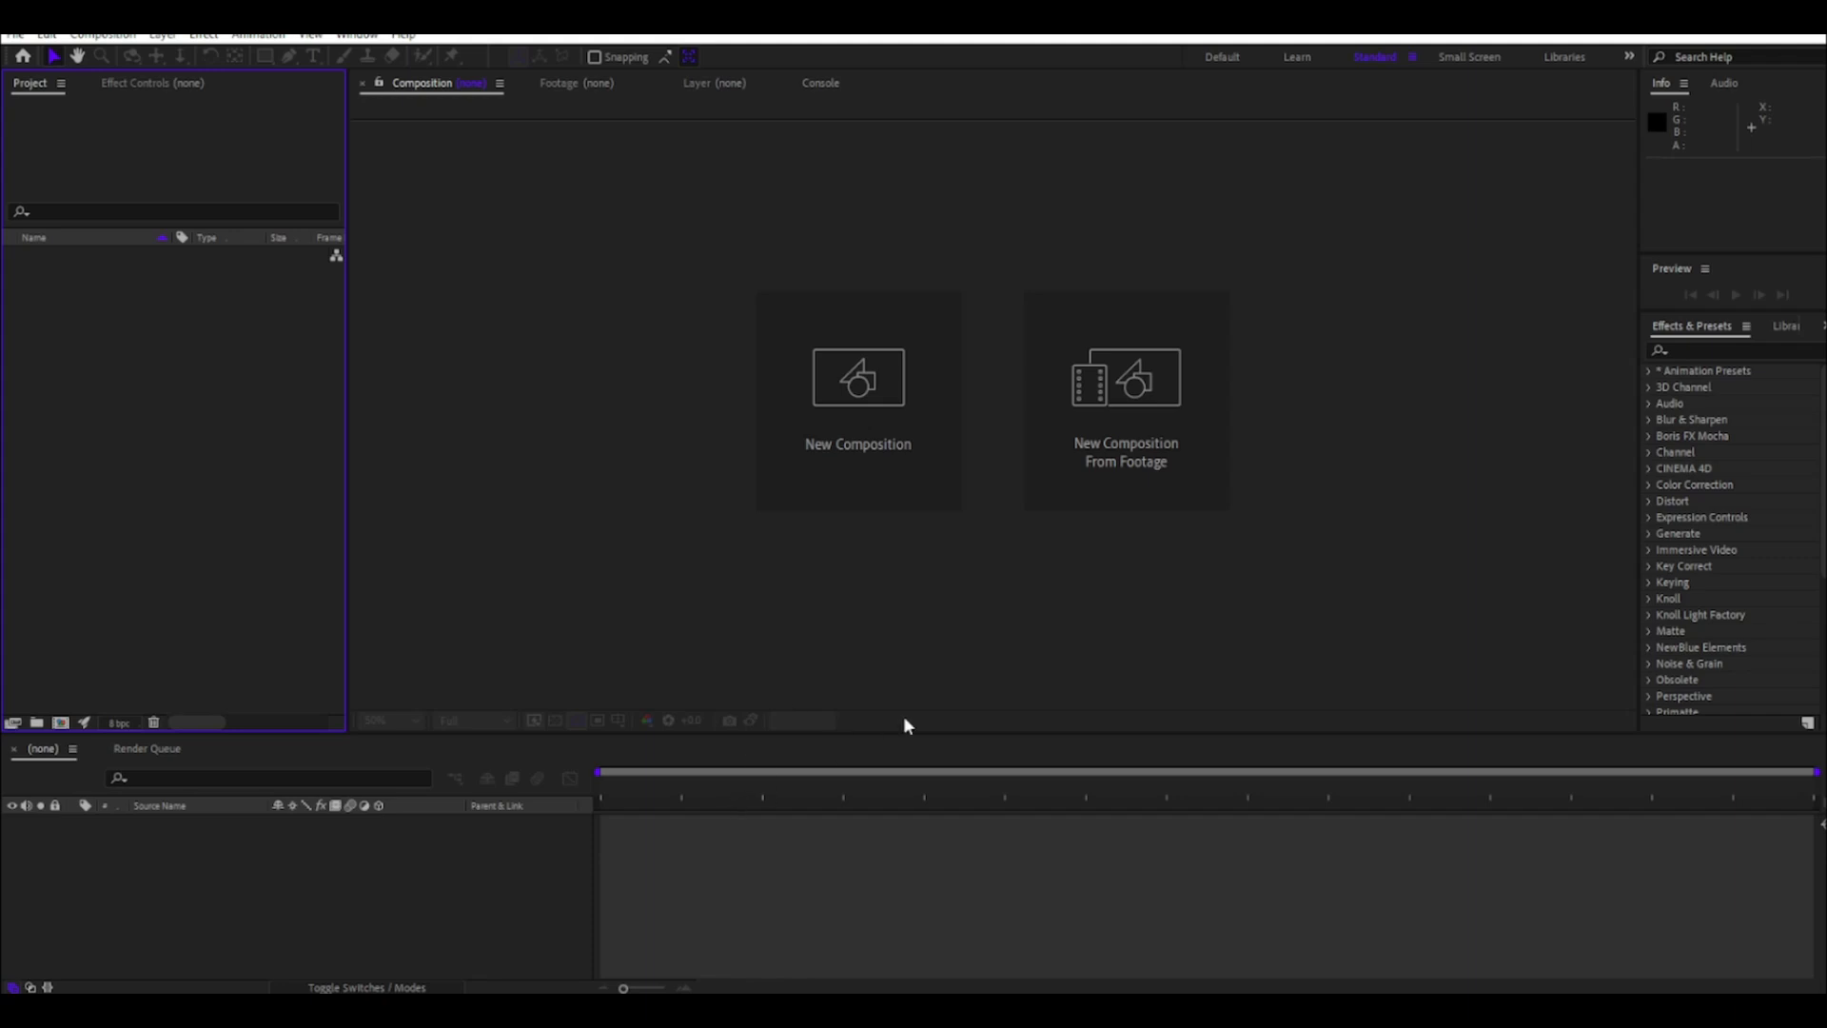
mouse_move(859, 384)
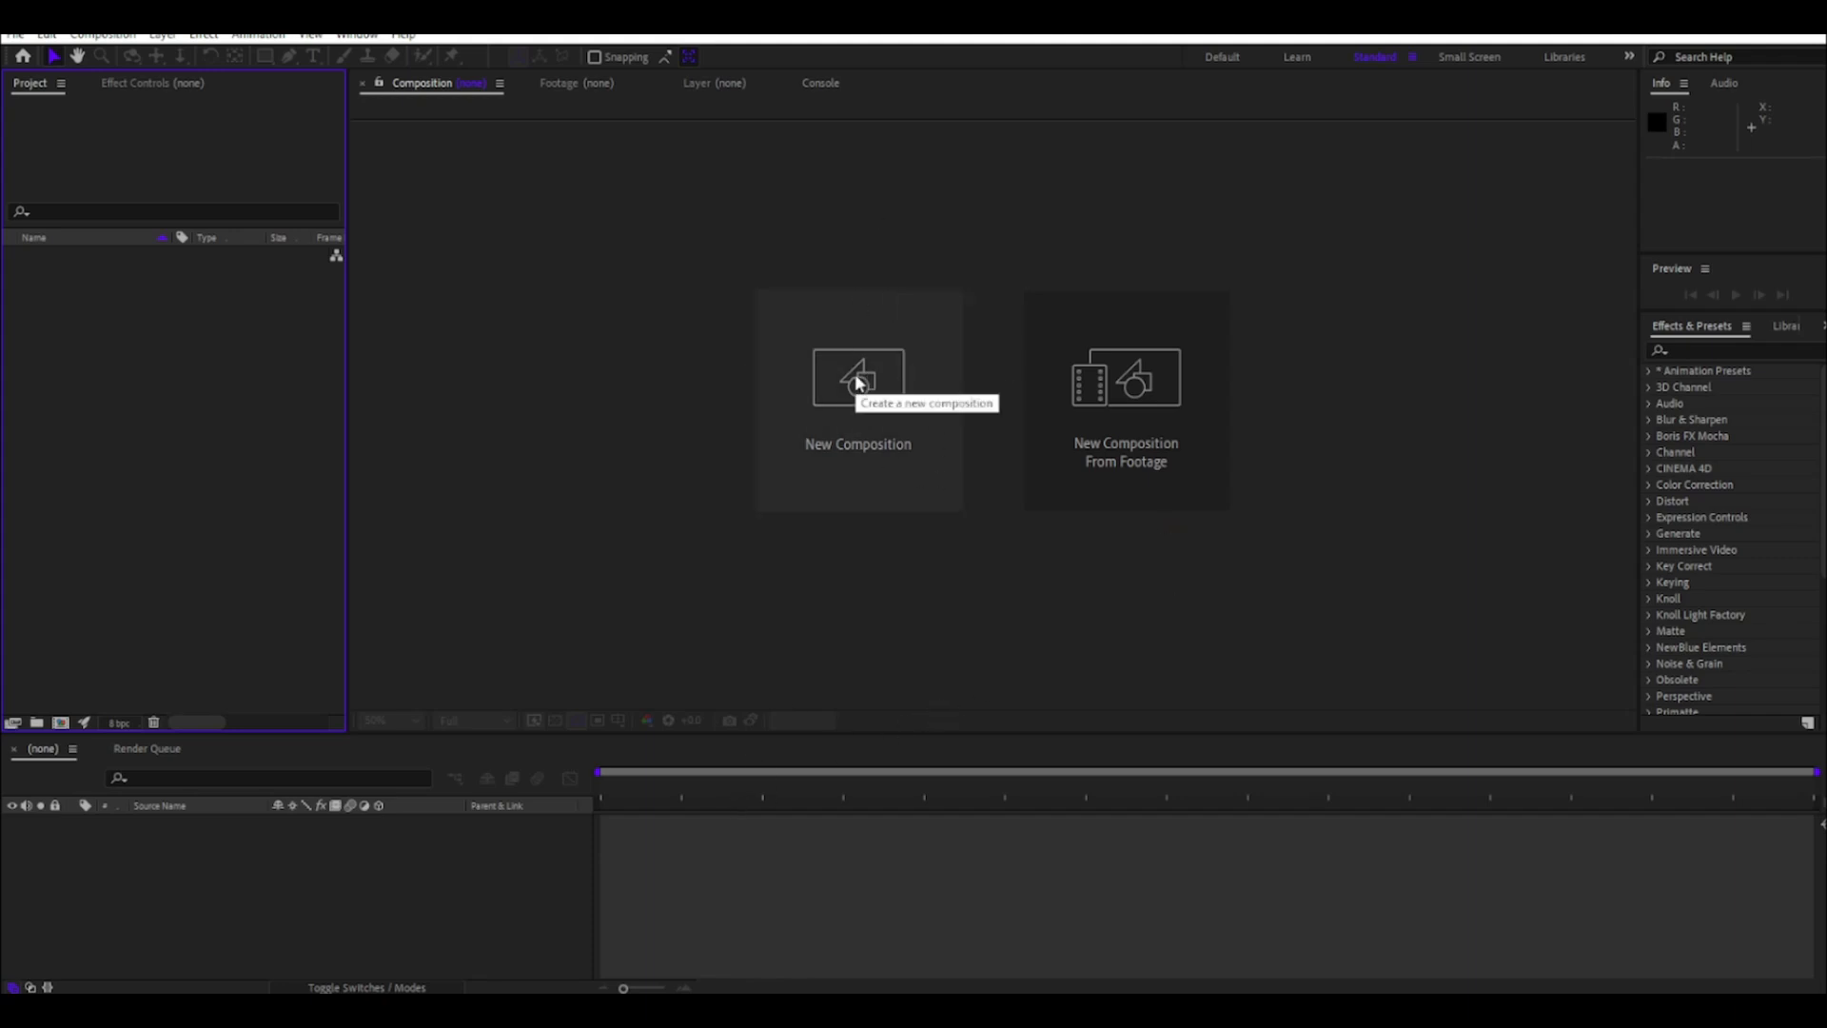
mouse_move(630, 824)
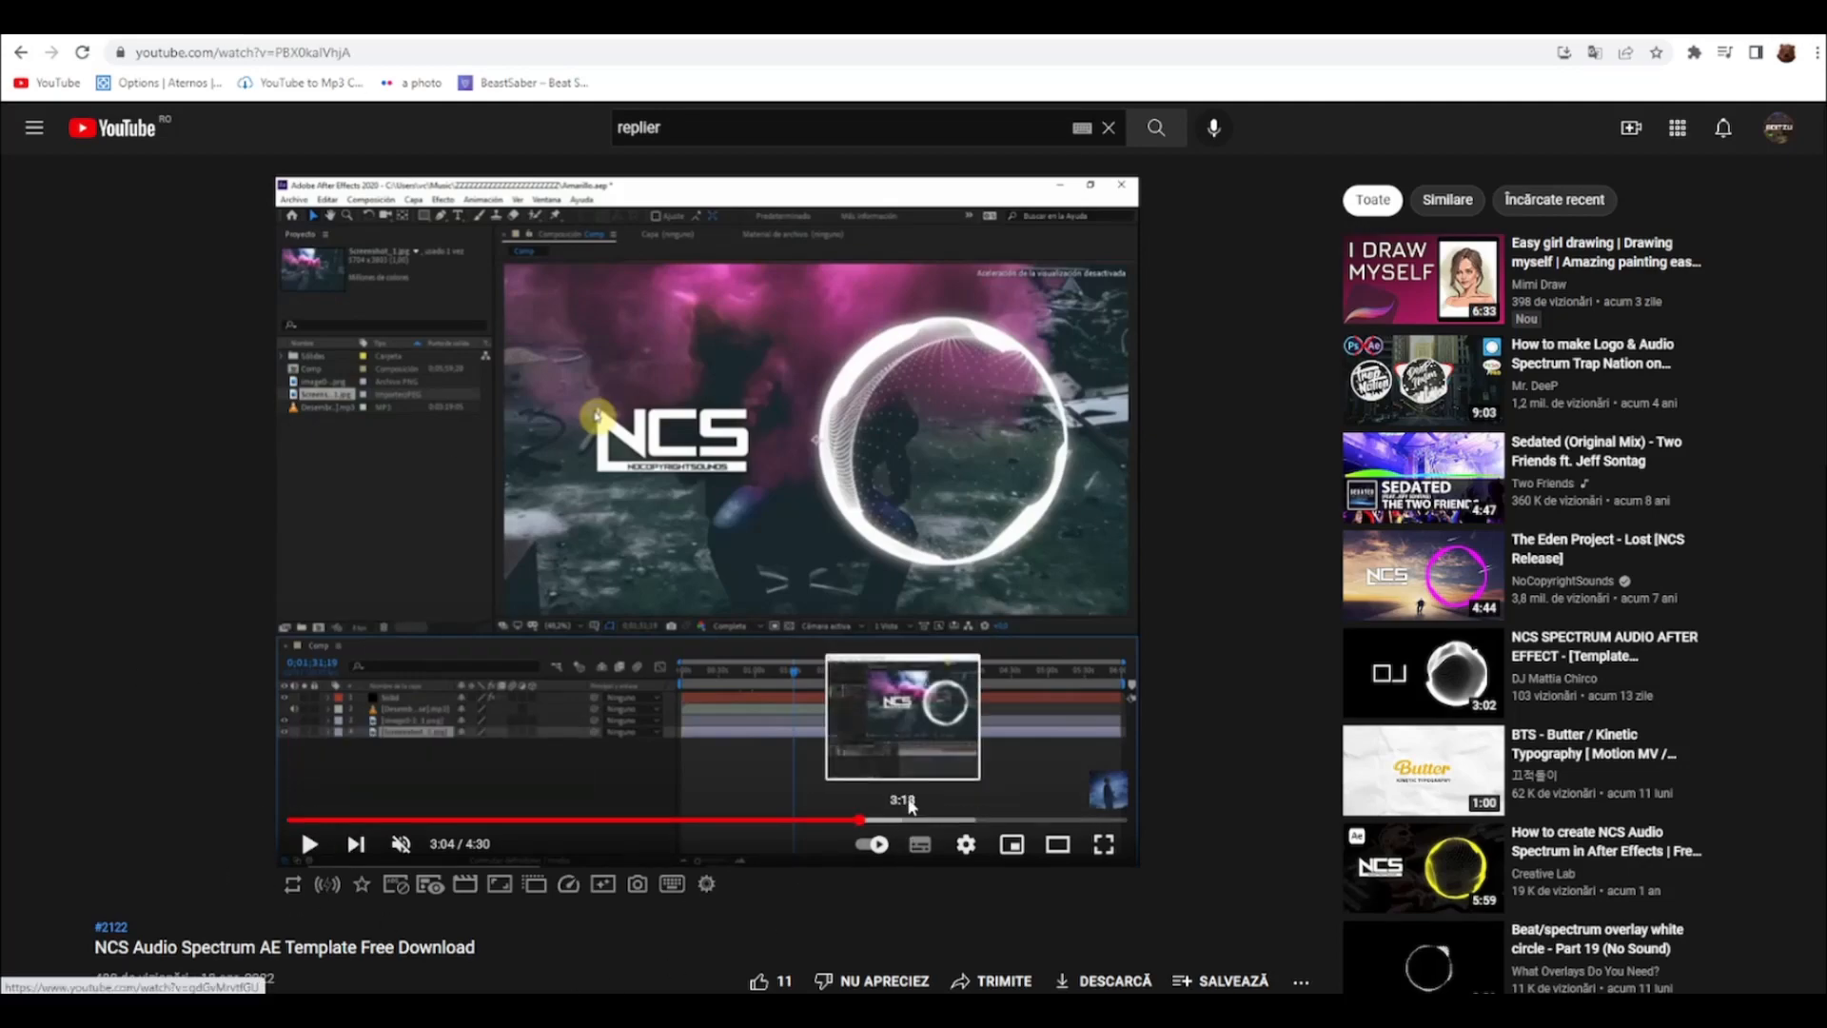
- Create a 1280×720, 30 fps Comp 1 and add a full-length black solid layer
scroll(down, 3)
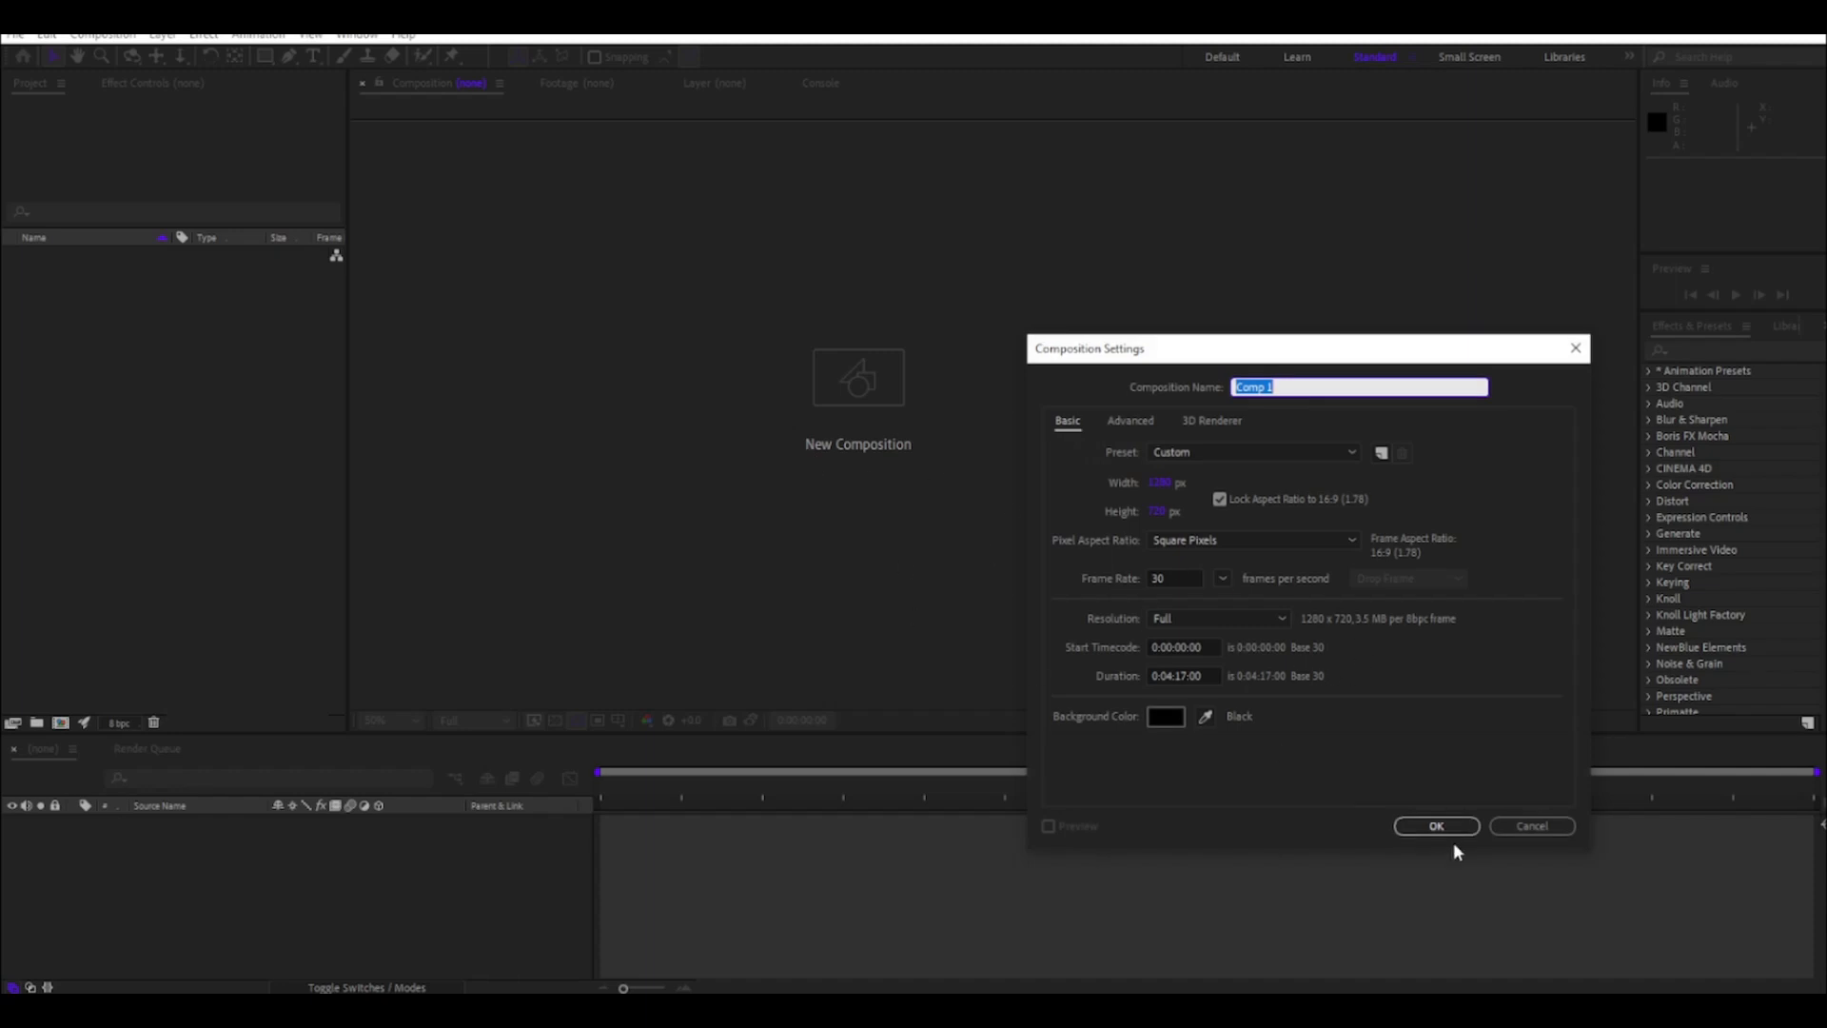
click(1435, 824)
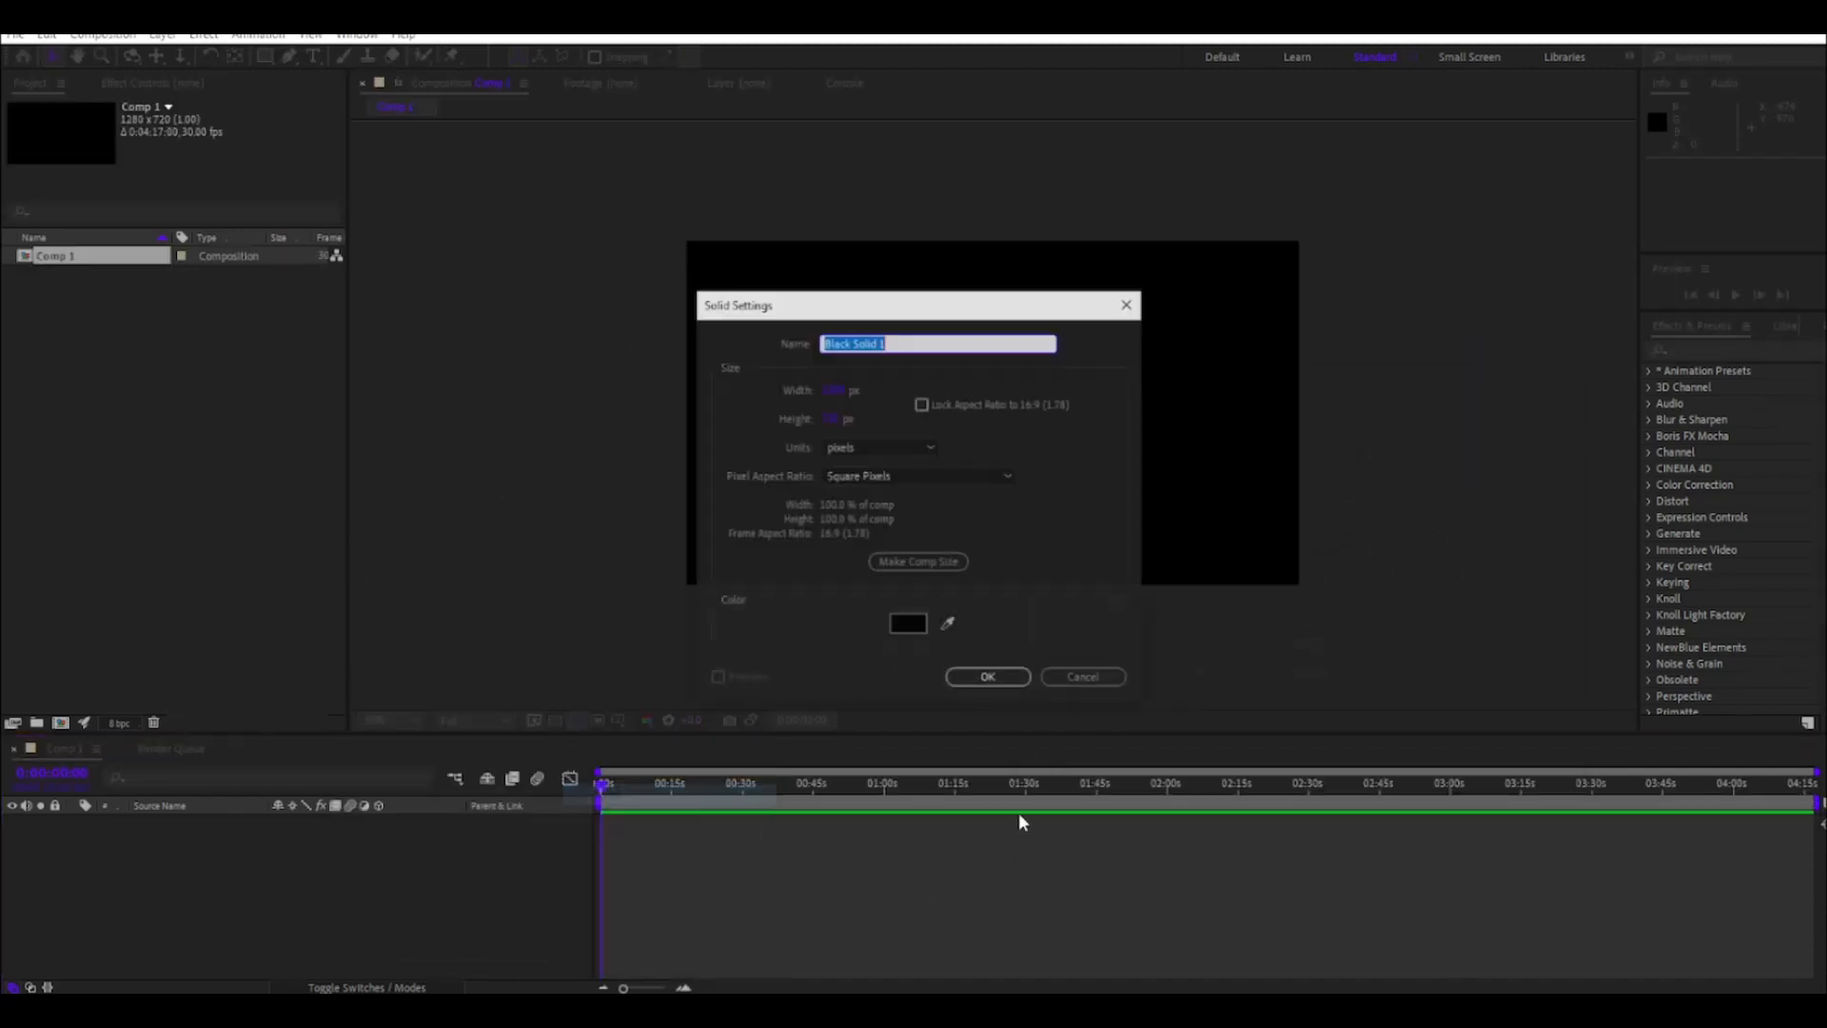
click(985, 676)
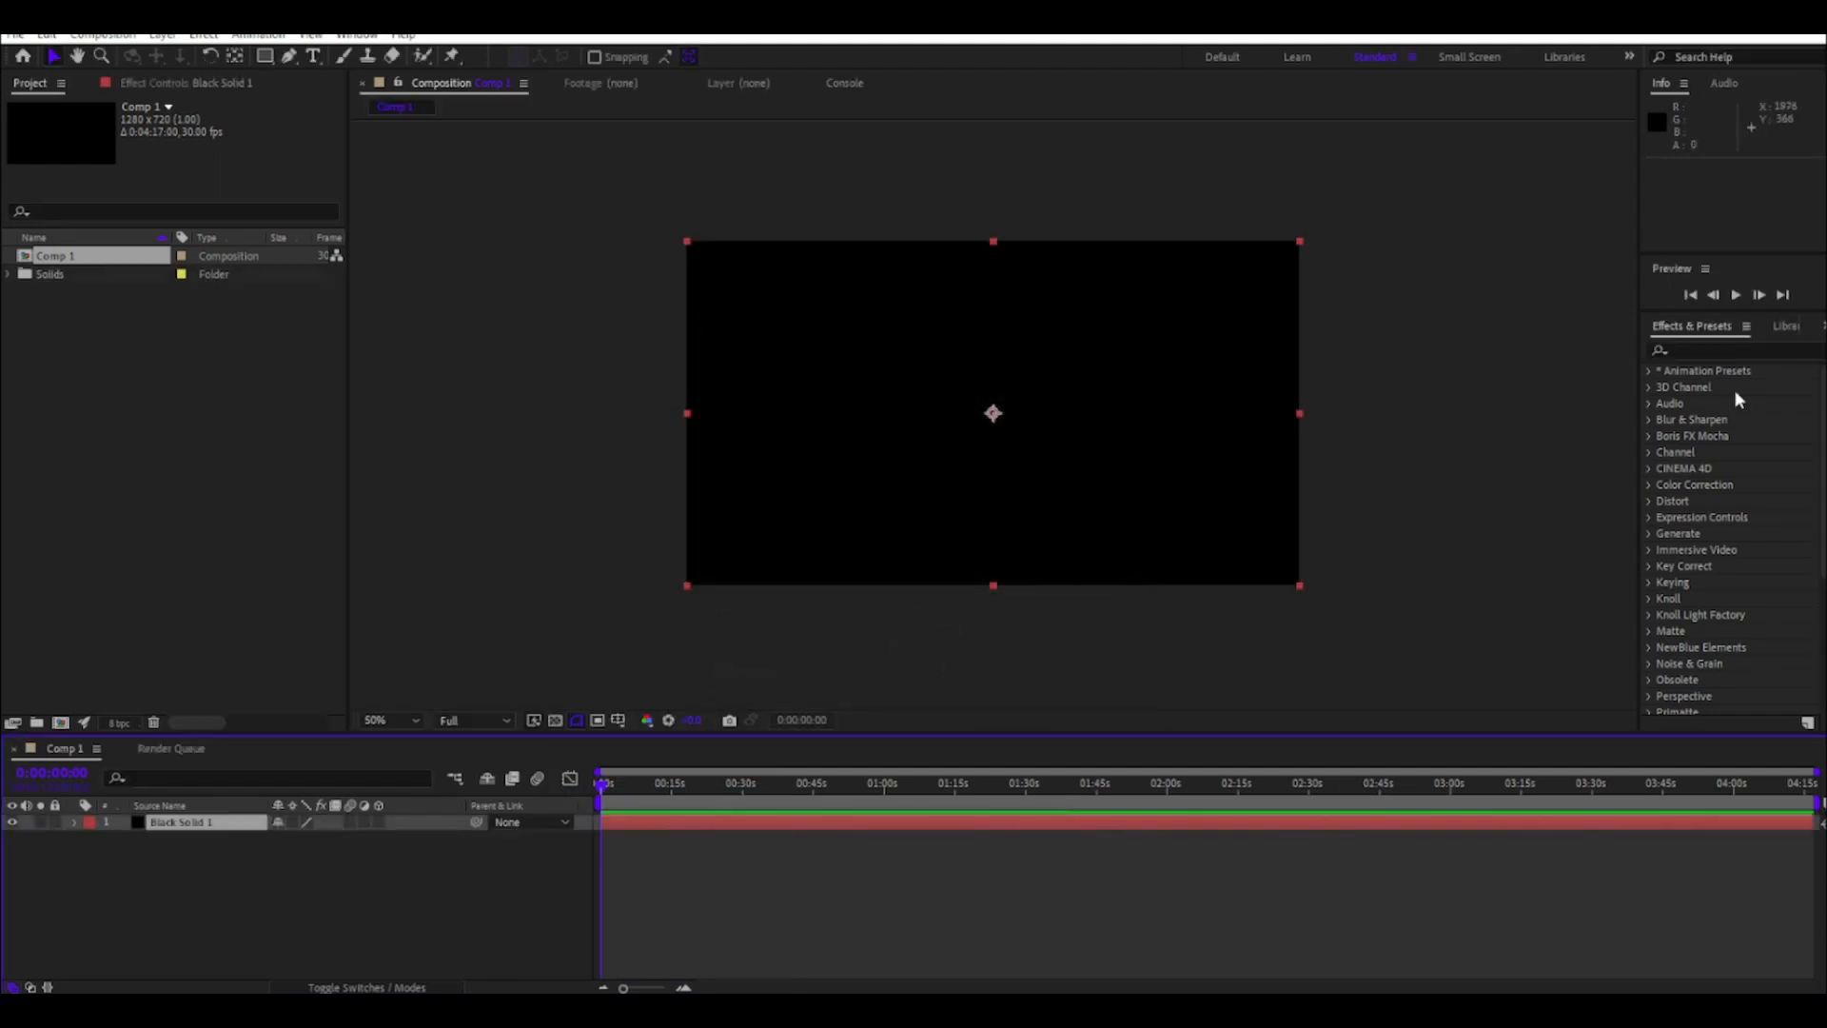
- Apply Trapcode Form to the solid with XYZ Individual sizes and a dense particle grid
text(form)
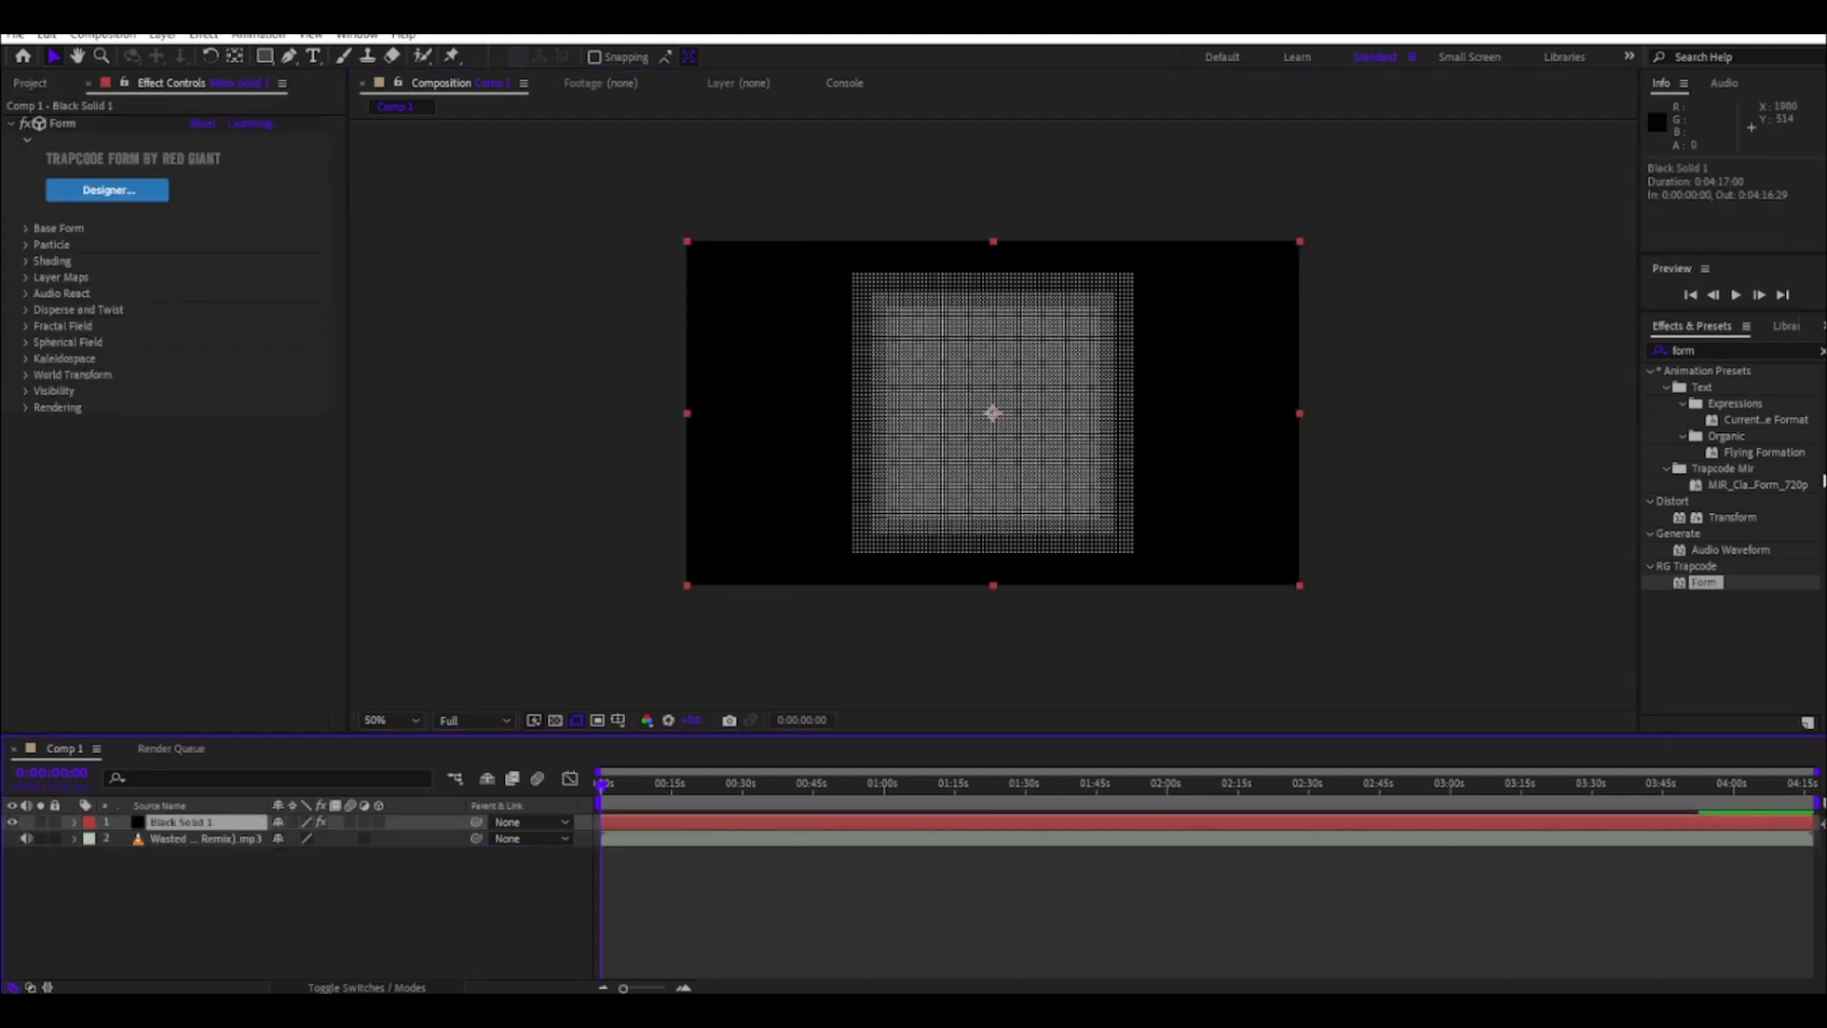
click(25, 227)
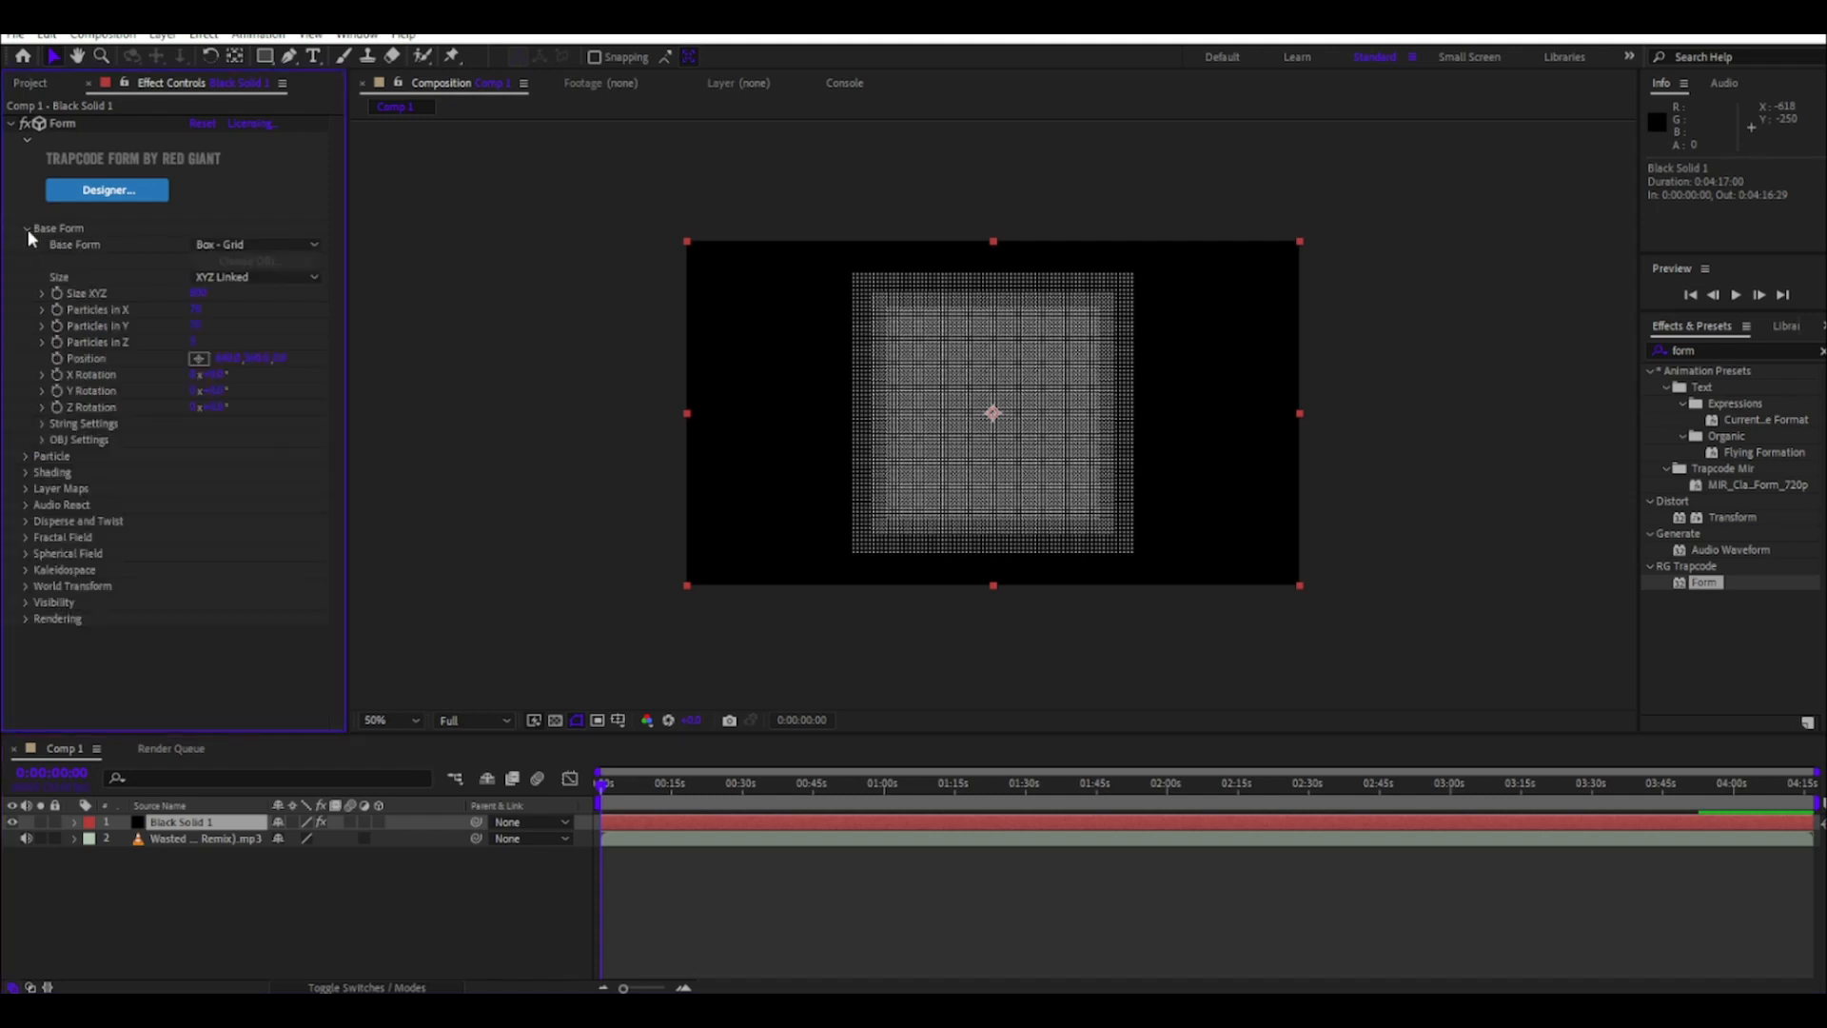
double_click(181, 822)
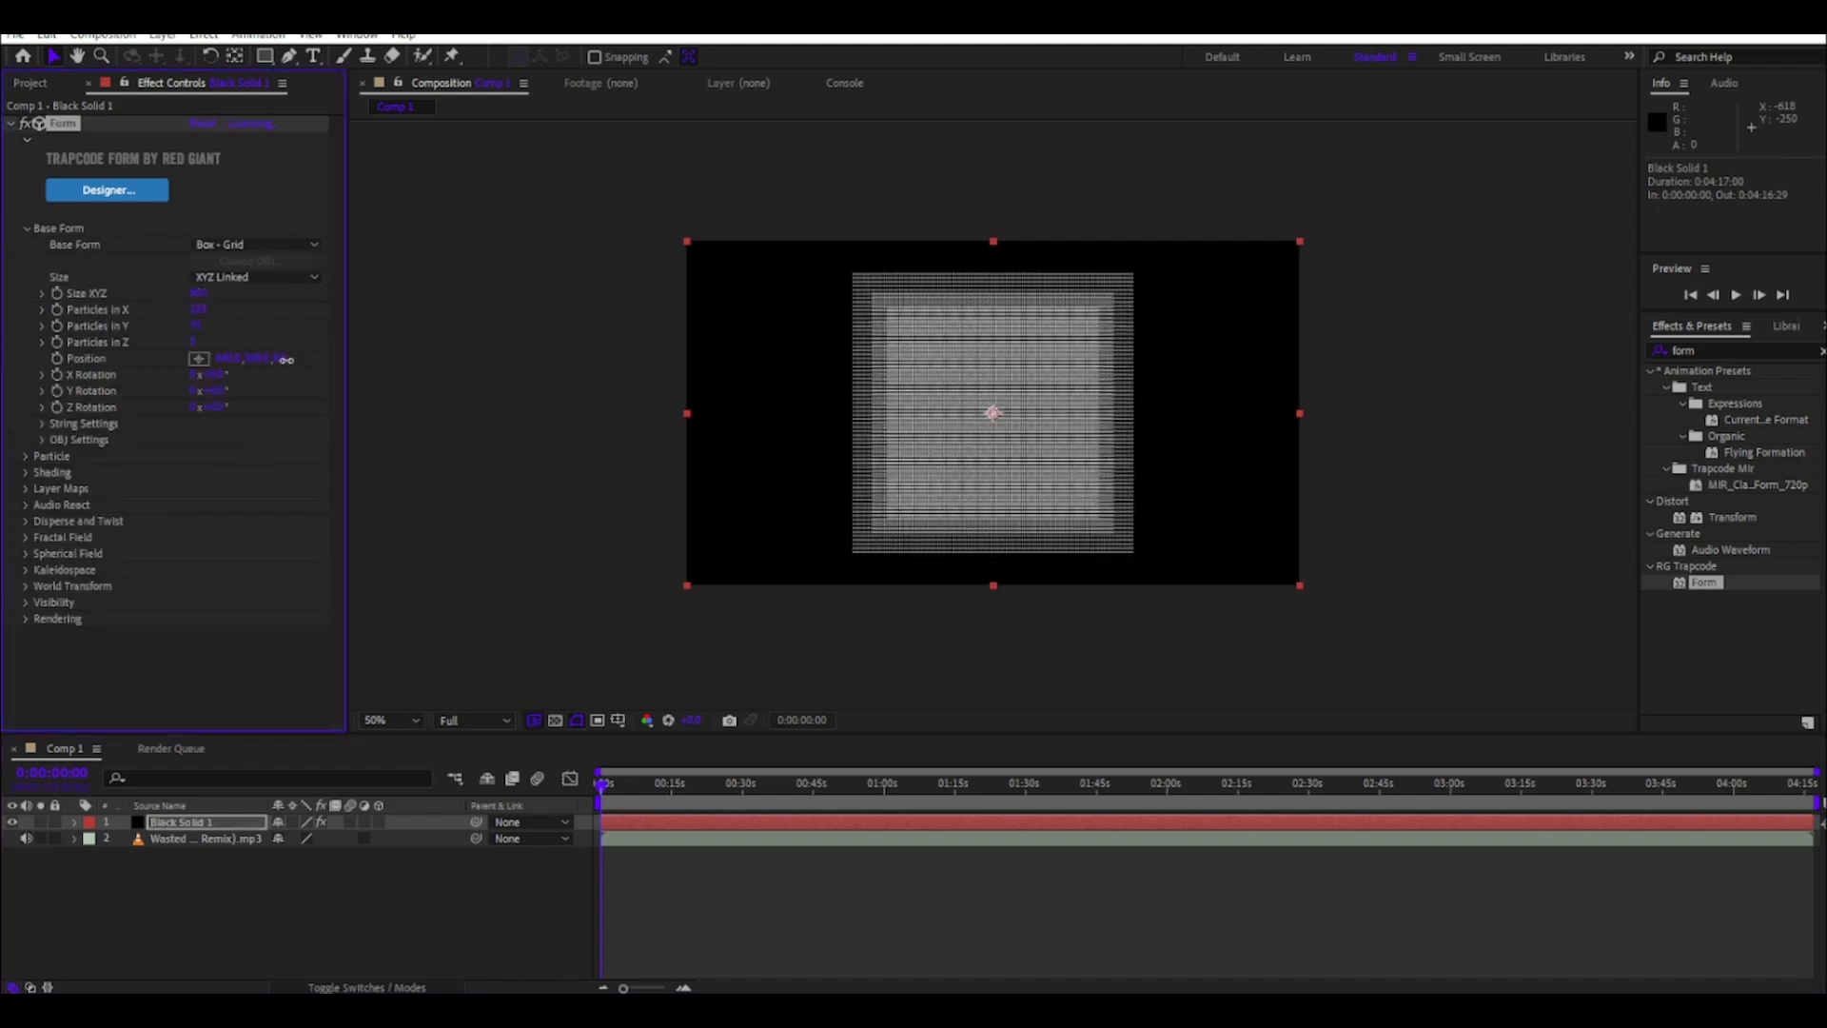
click(254, 276)
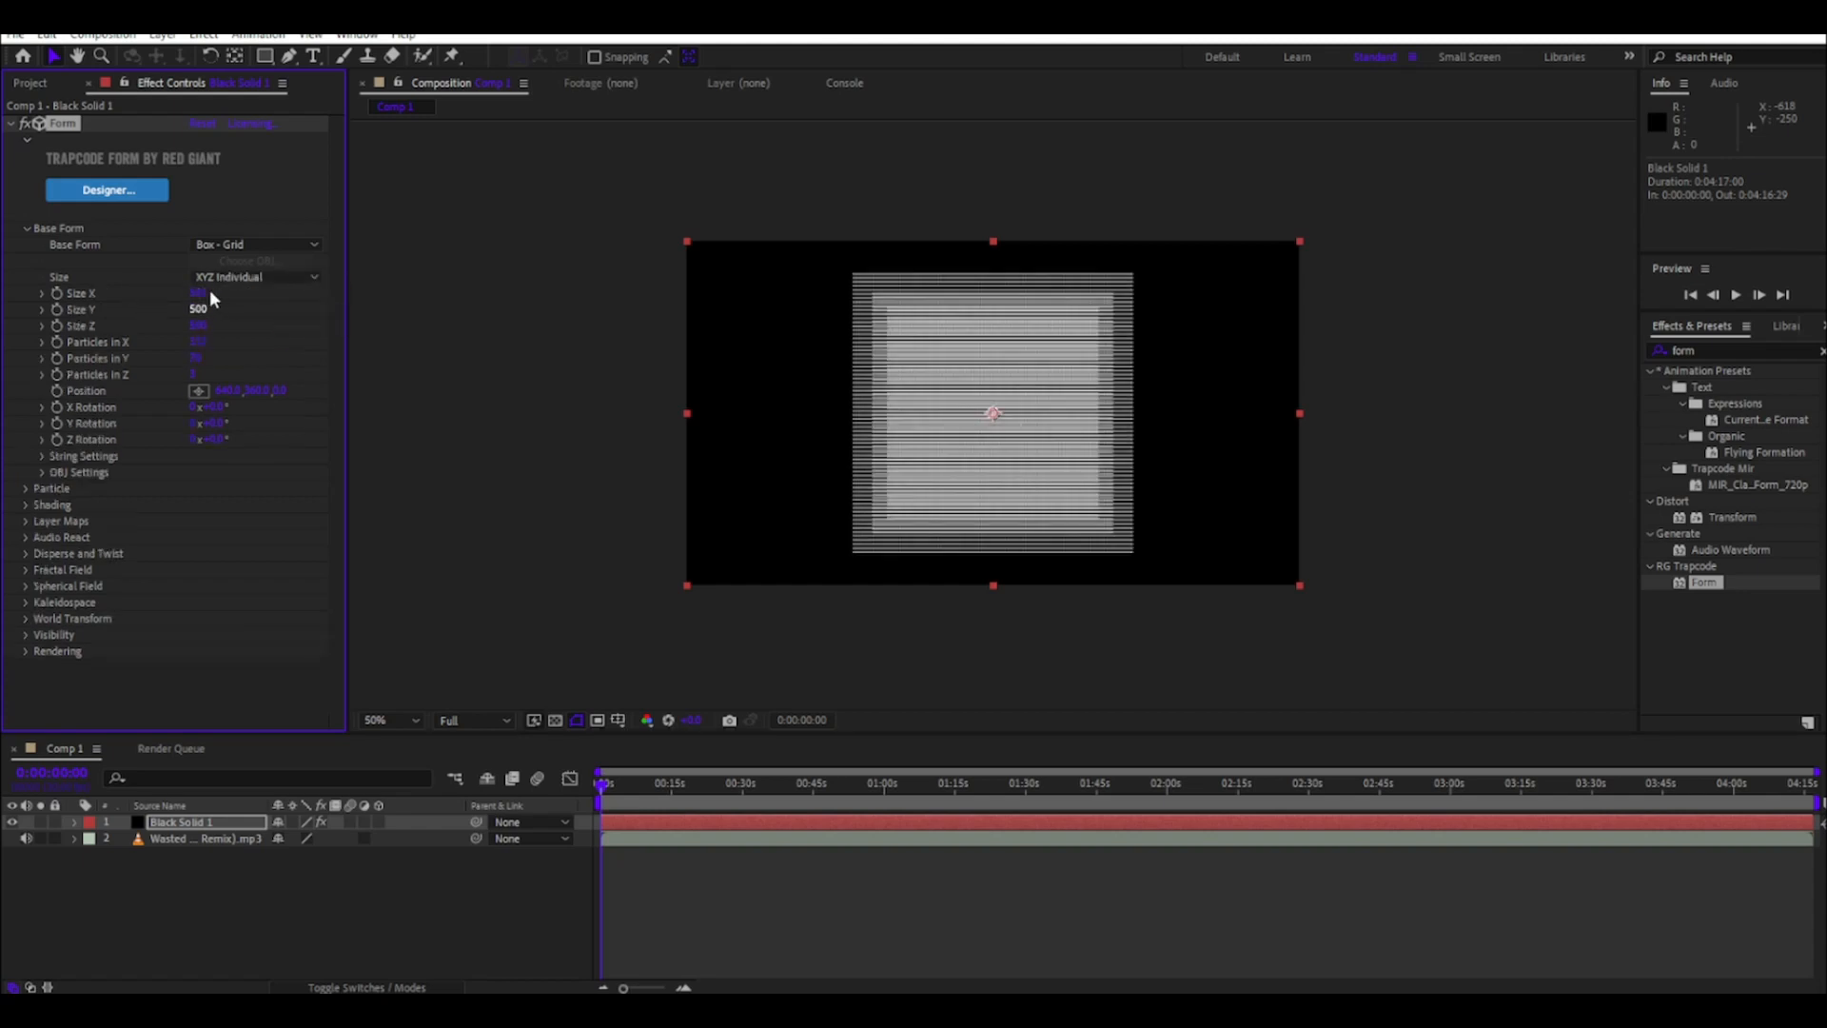
click(206, 308)
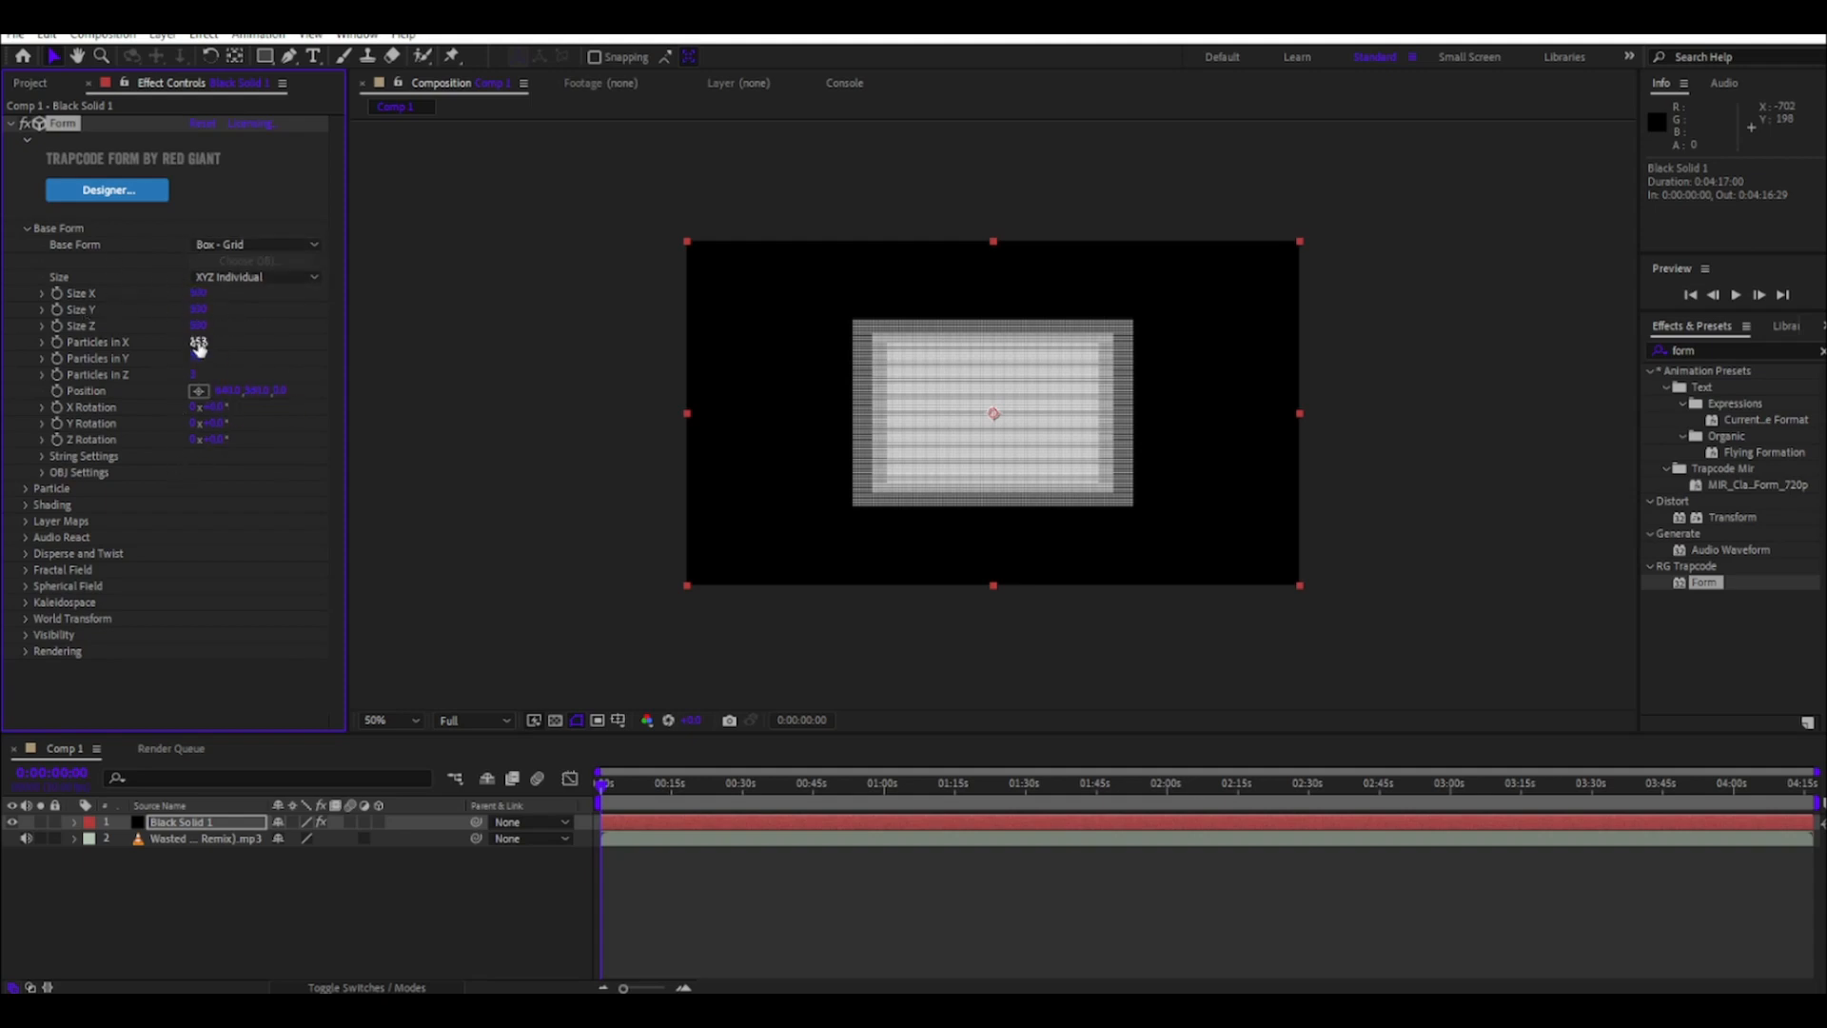
drag(198, 341, 204, 340)
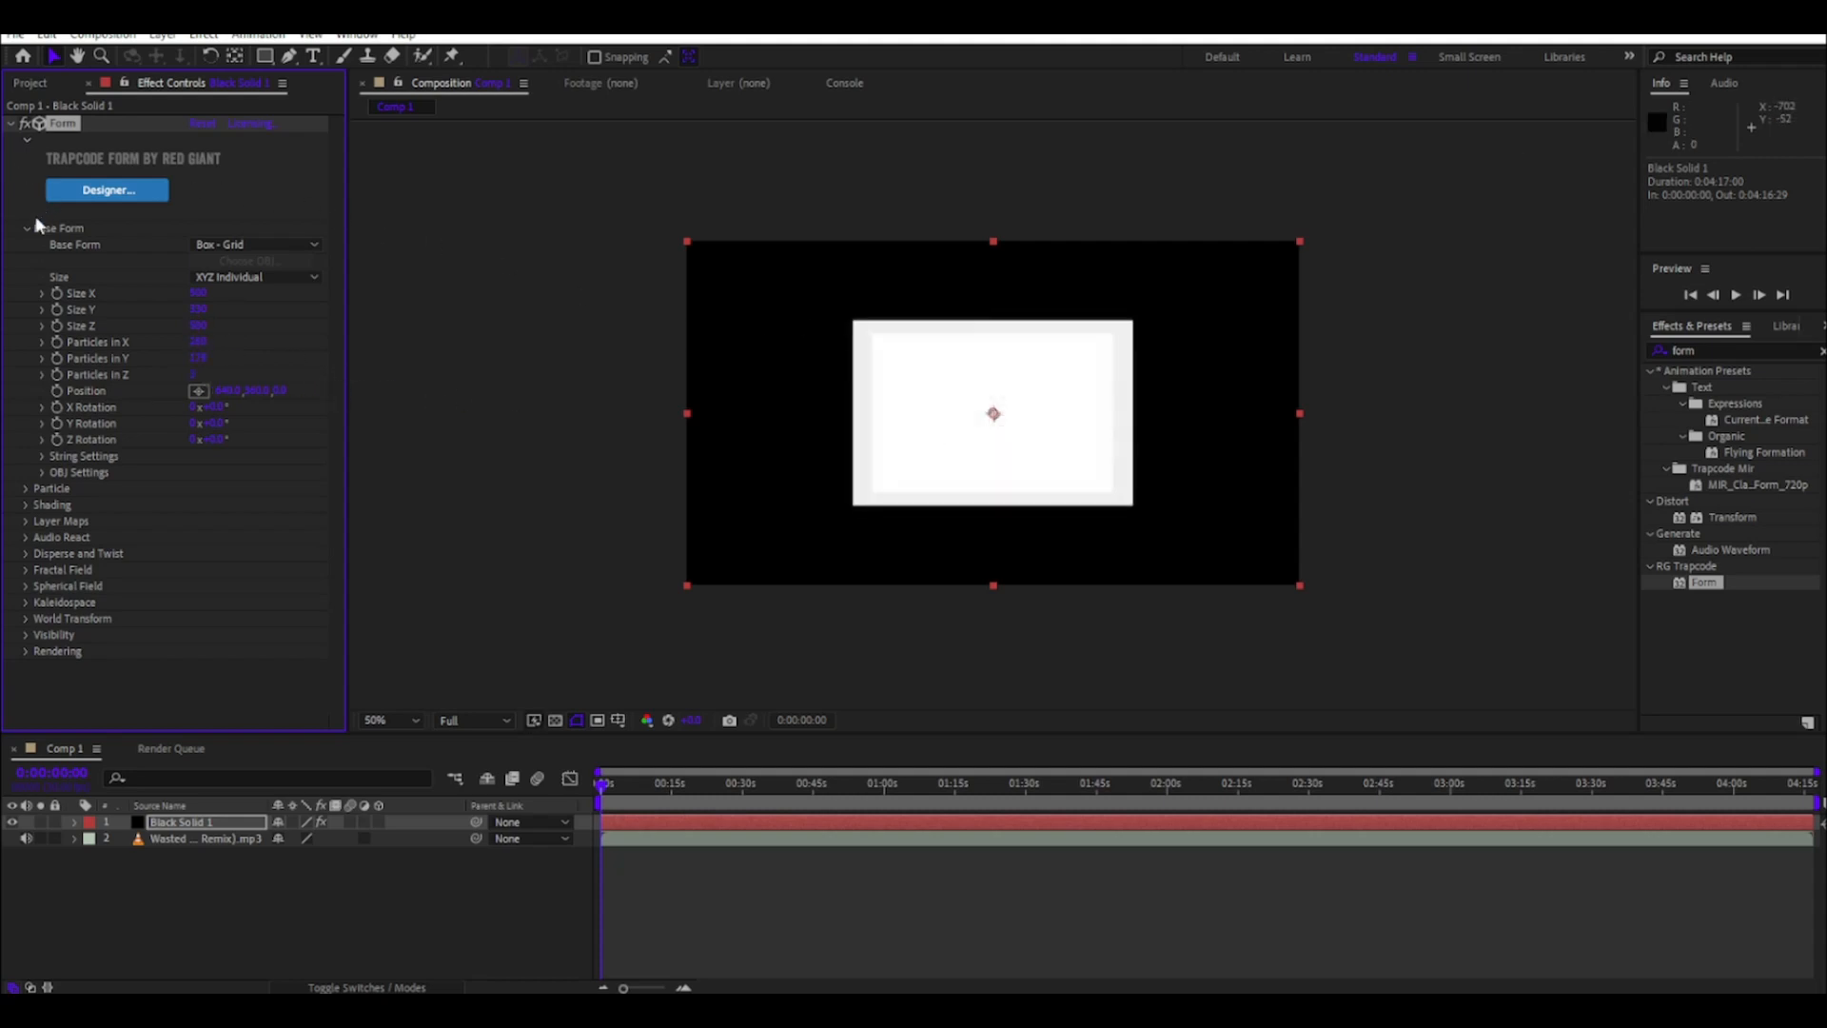
- Set Form's Particle colour to pale yellow DFFF5D
click(25, 227)
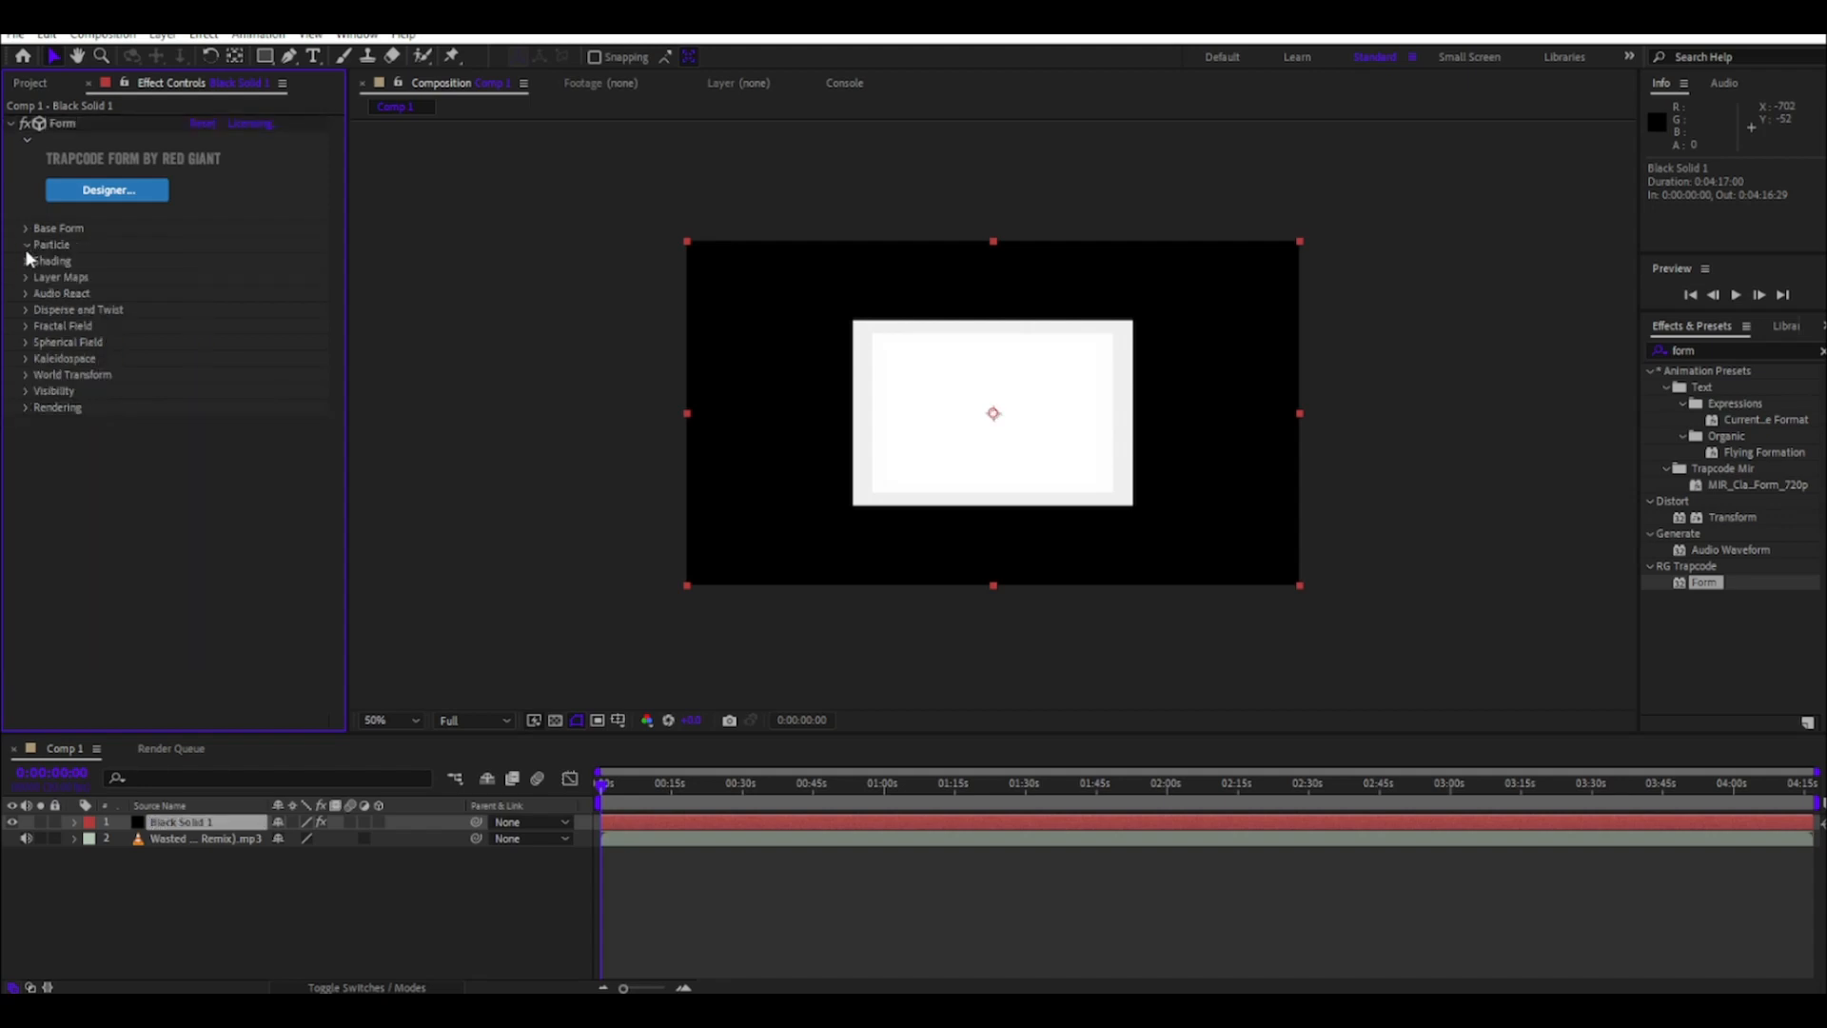
click(25, 246)
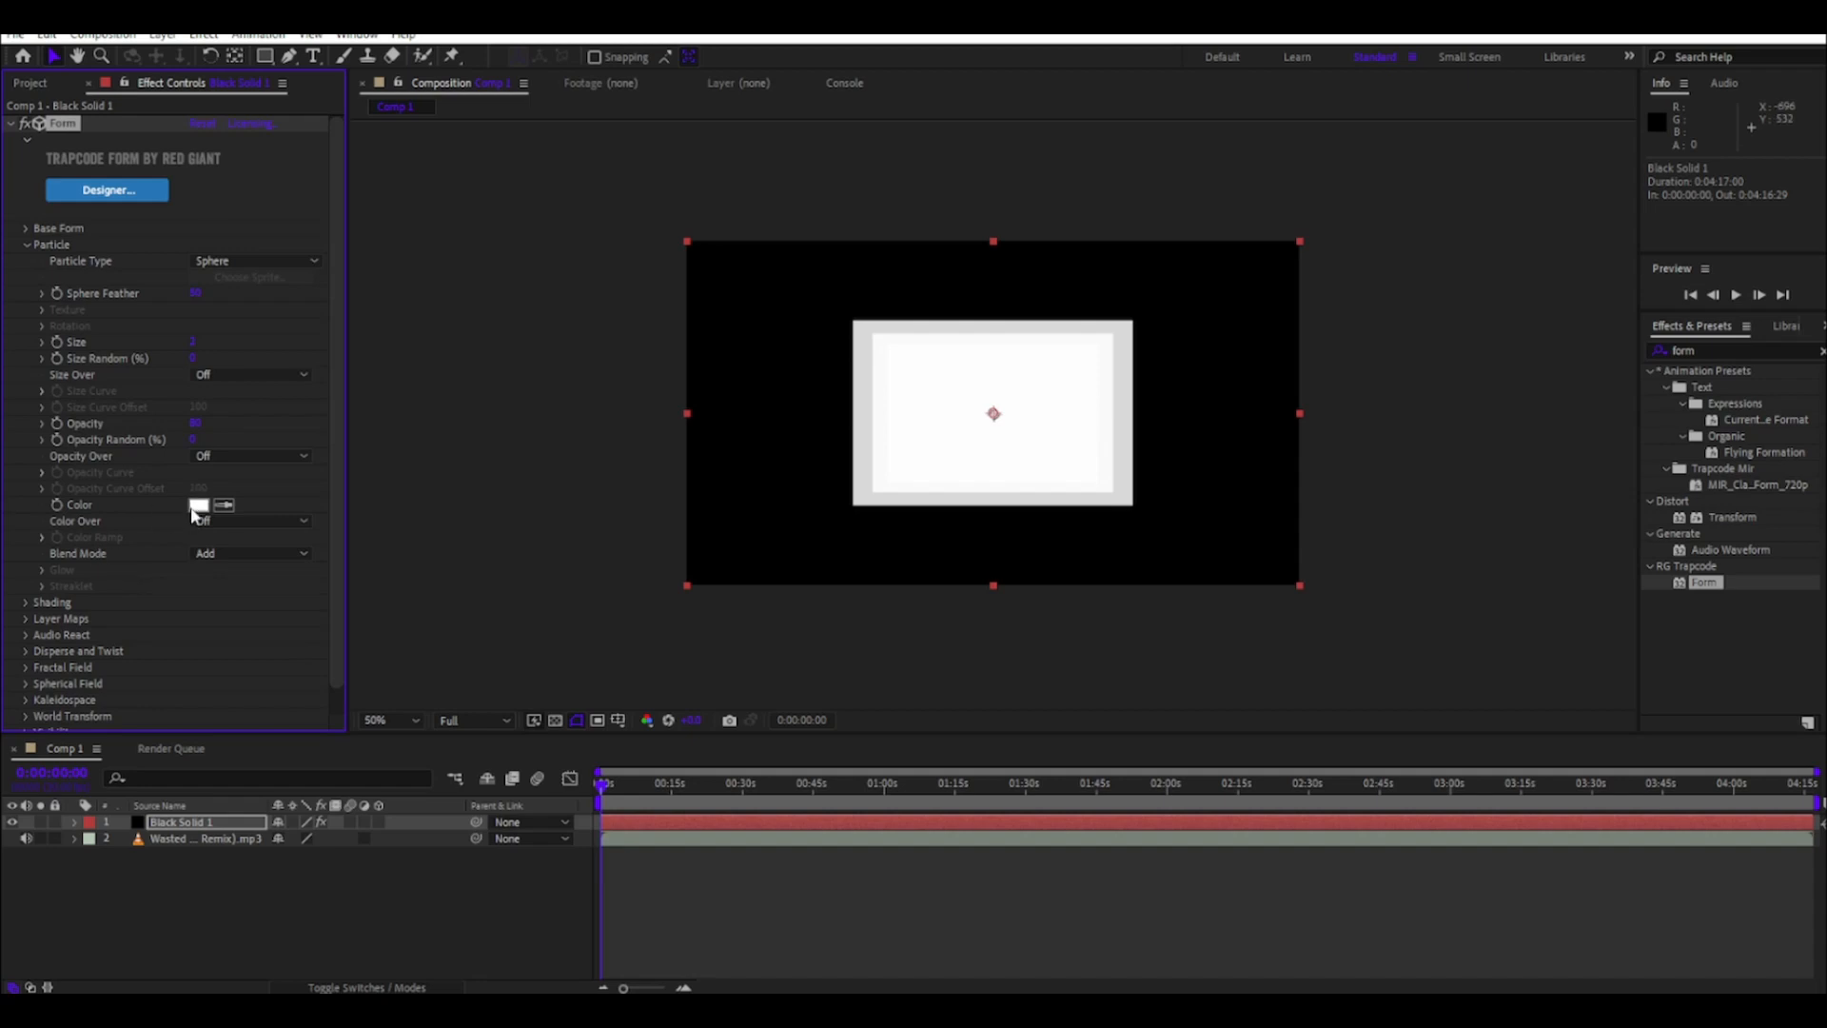
click(200, 503)
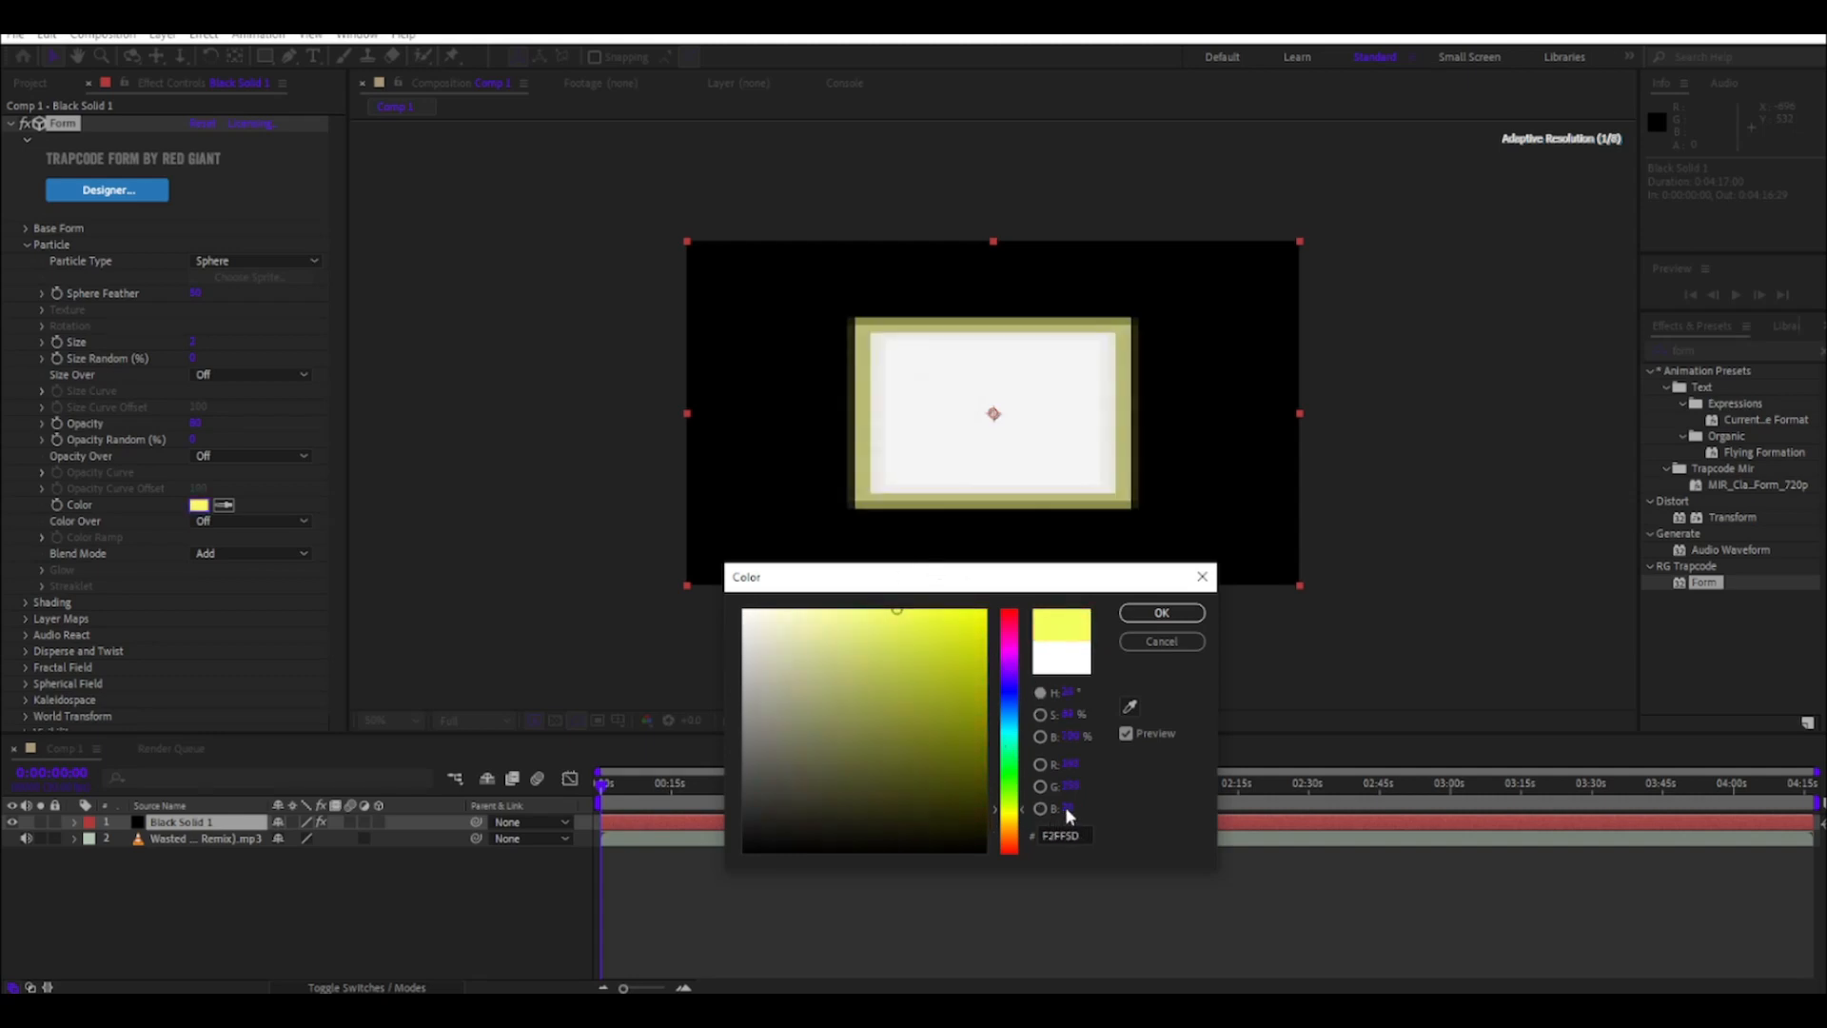
click(941, 649)
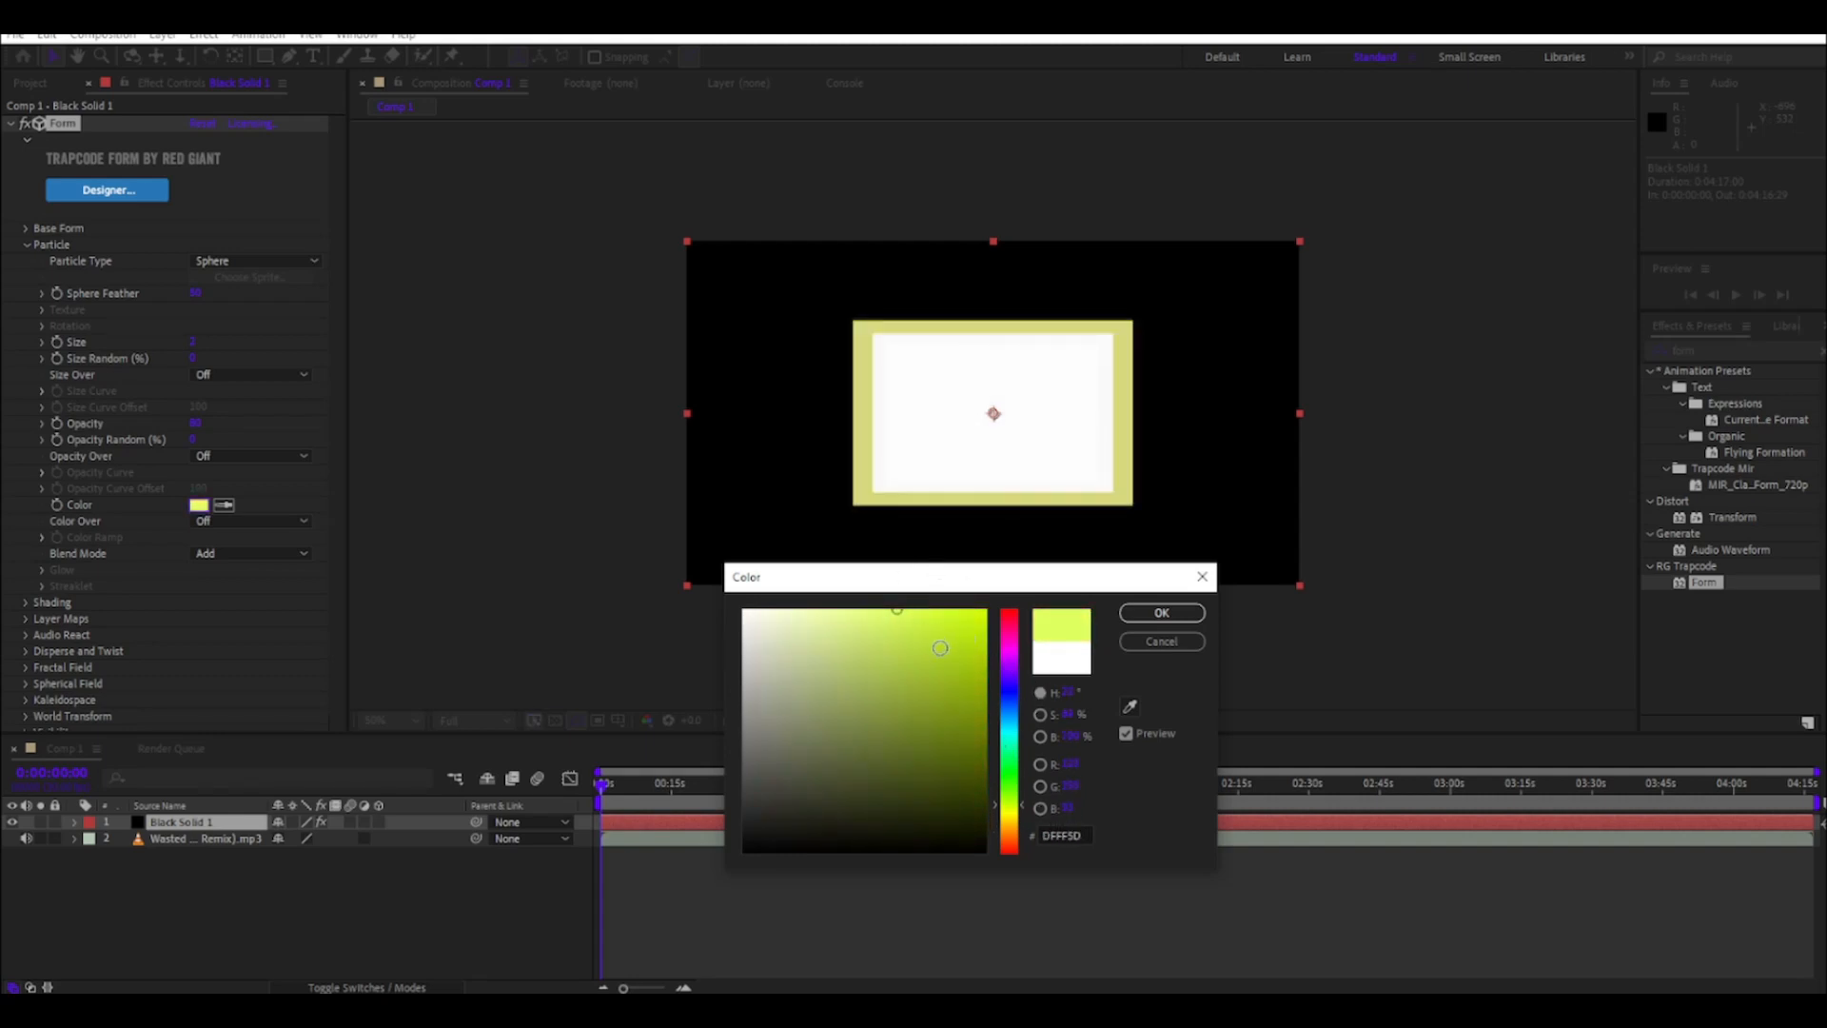
click(1158, 613)
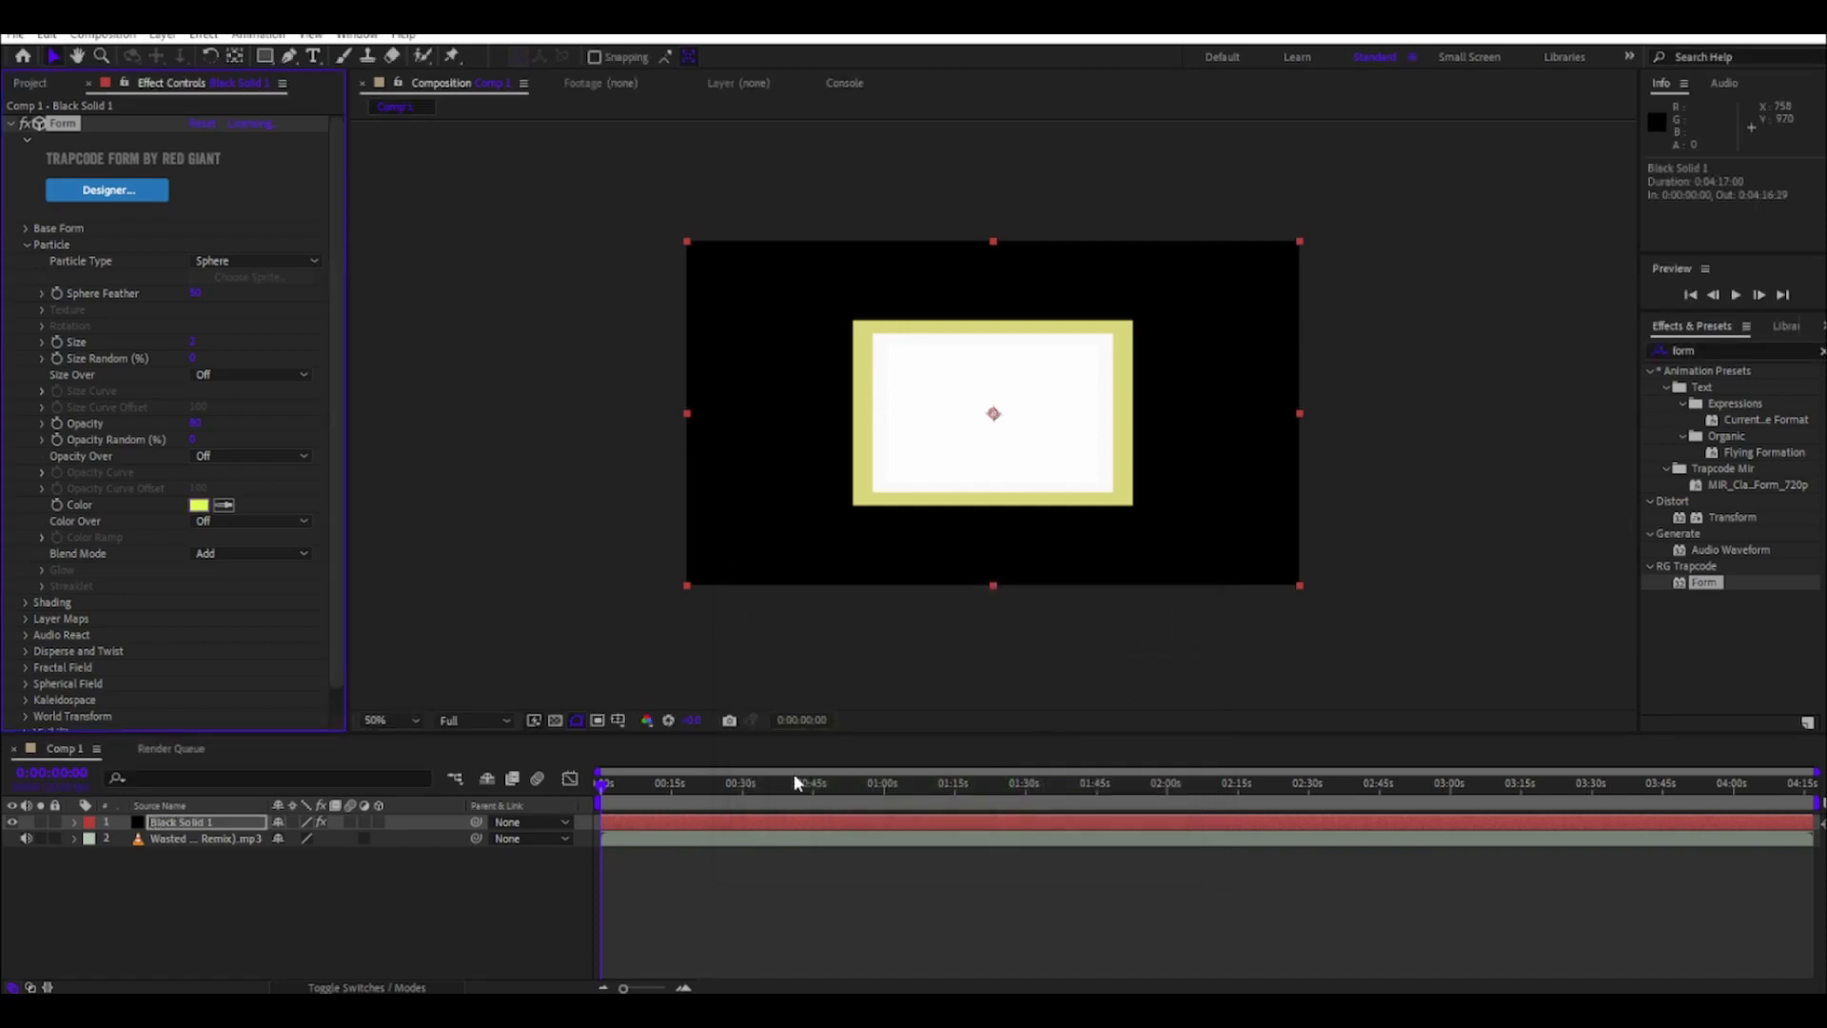
click(26, 244)
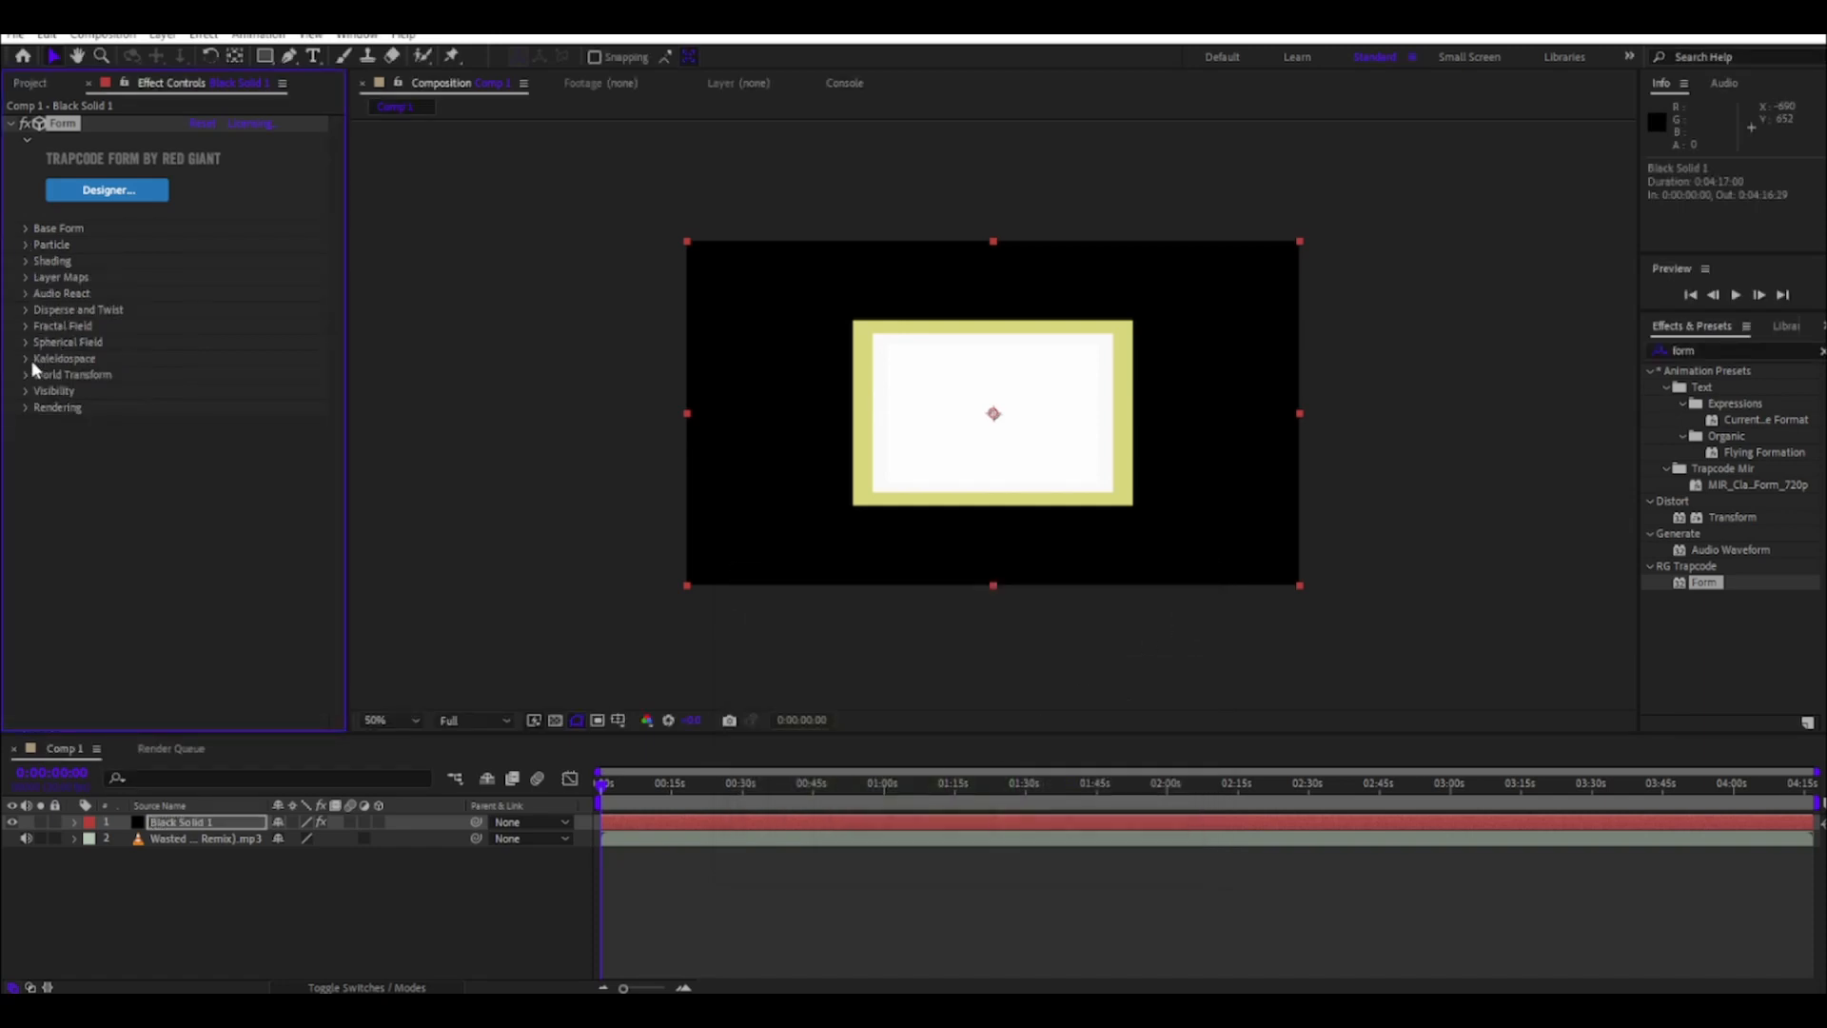
- Set Spherical Field Sphere 1 Radius to 520, forming a compact centred particle ring
click(27, 341)
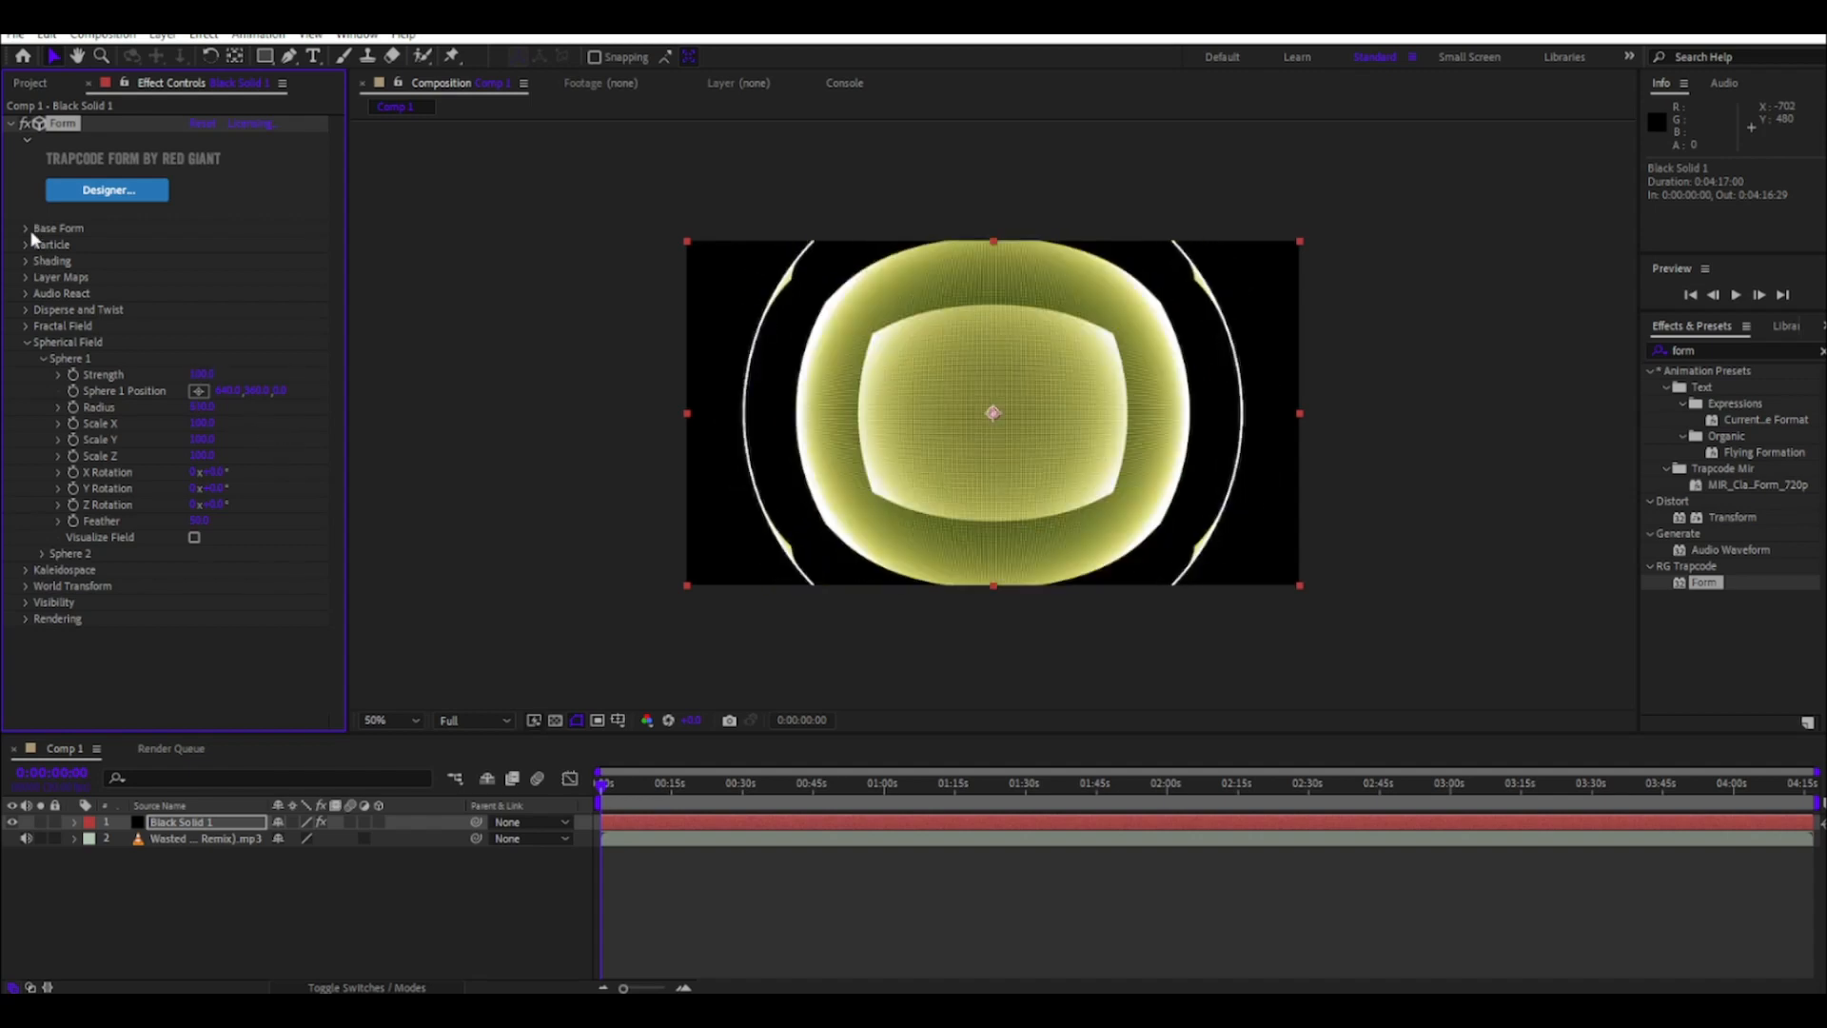
click(27, 227)
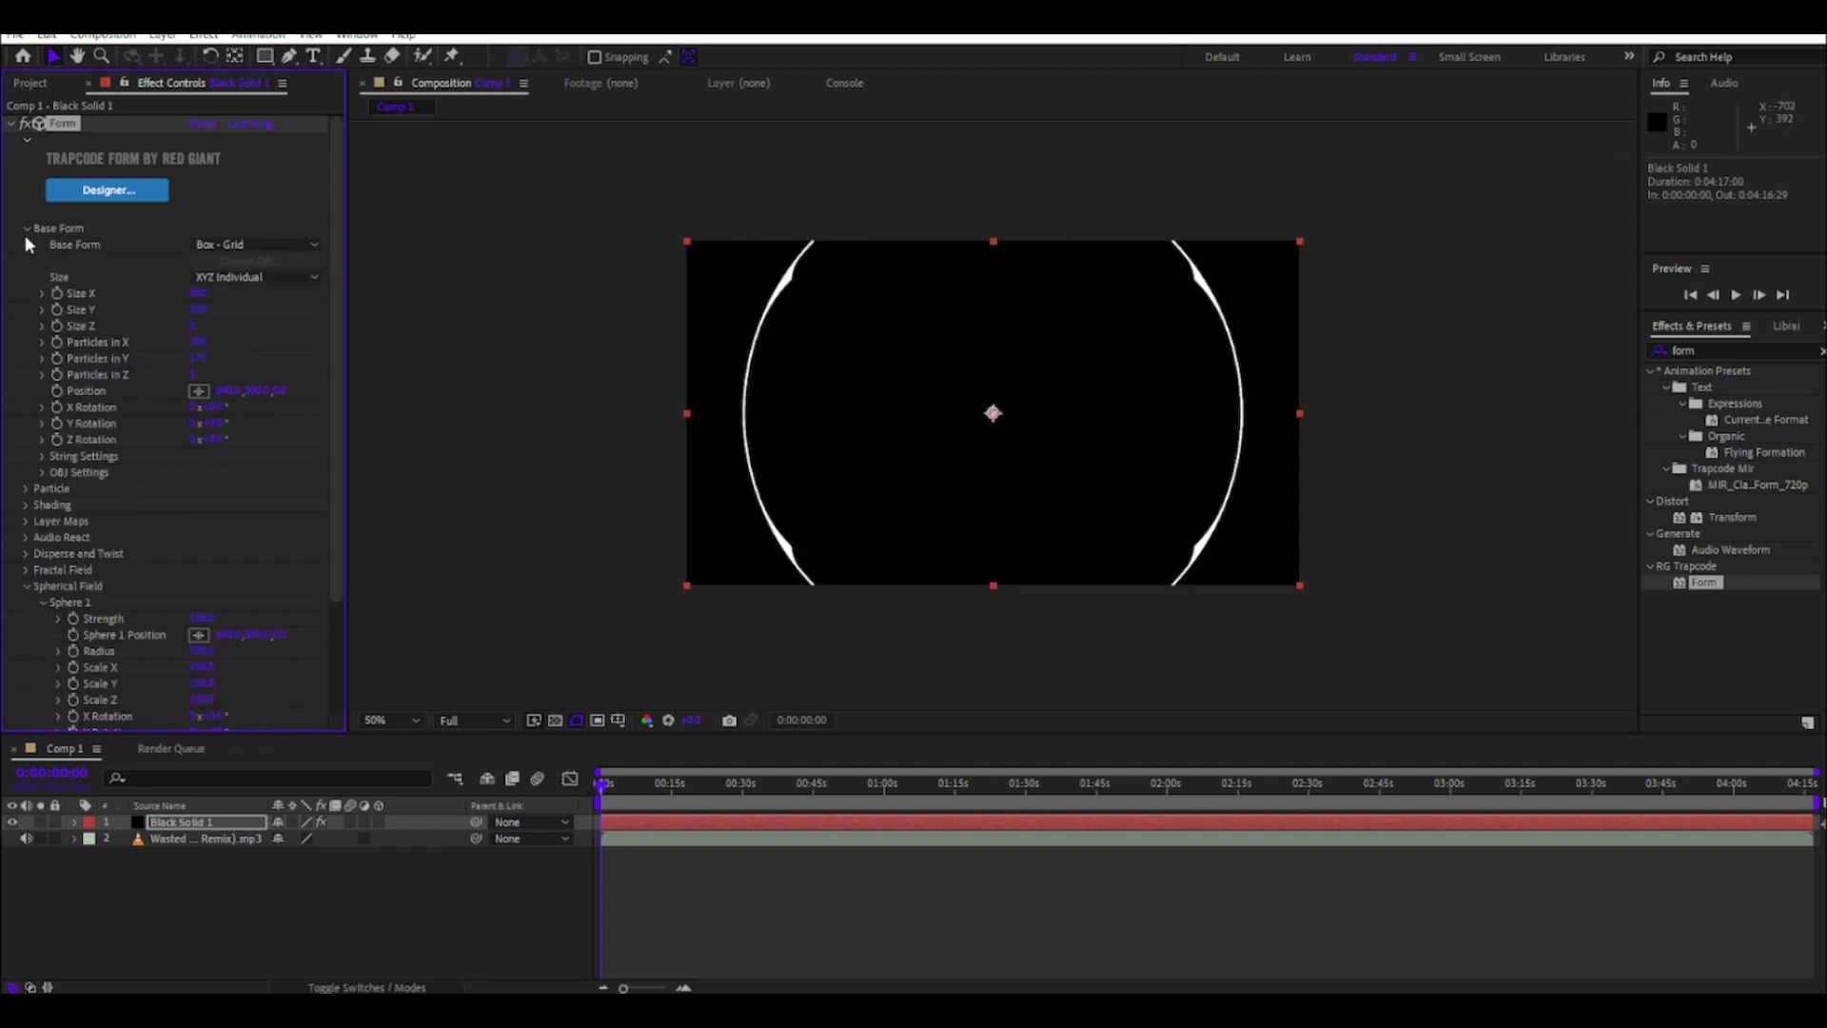
click(27, 227)
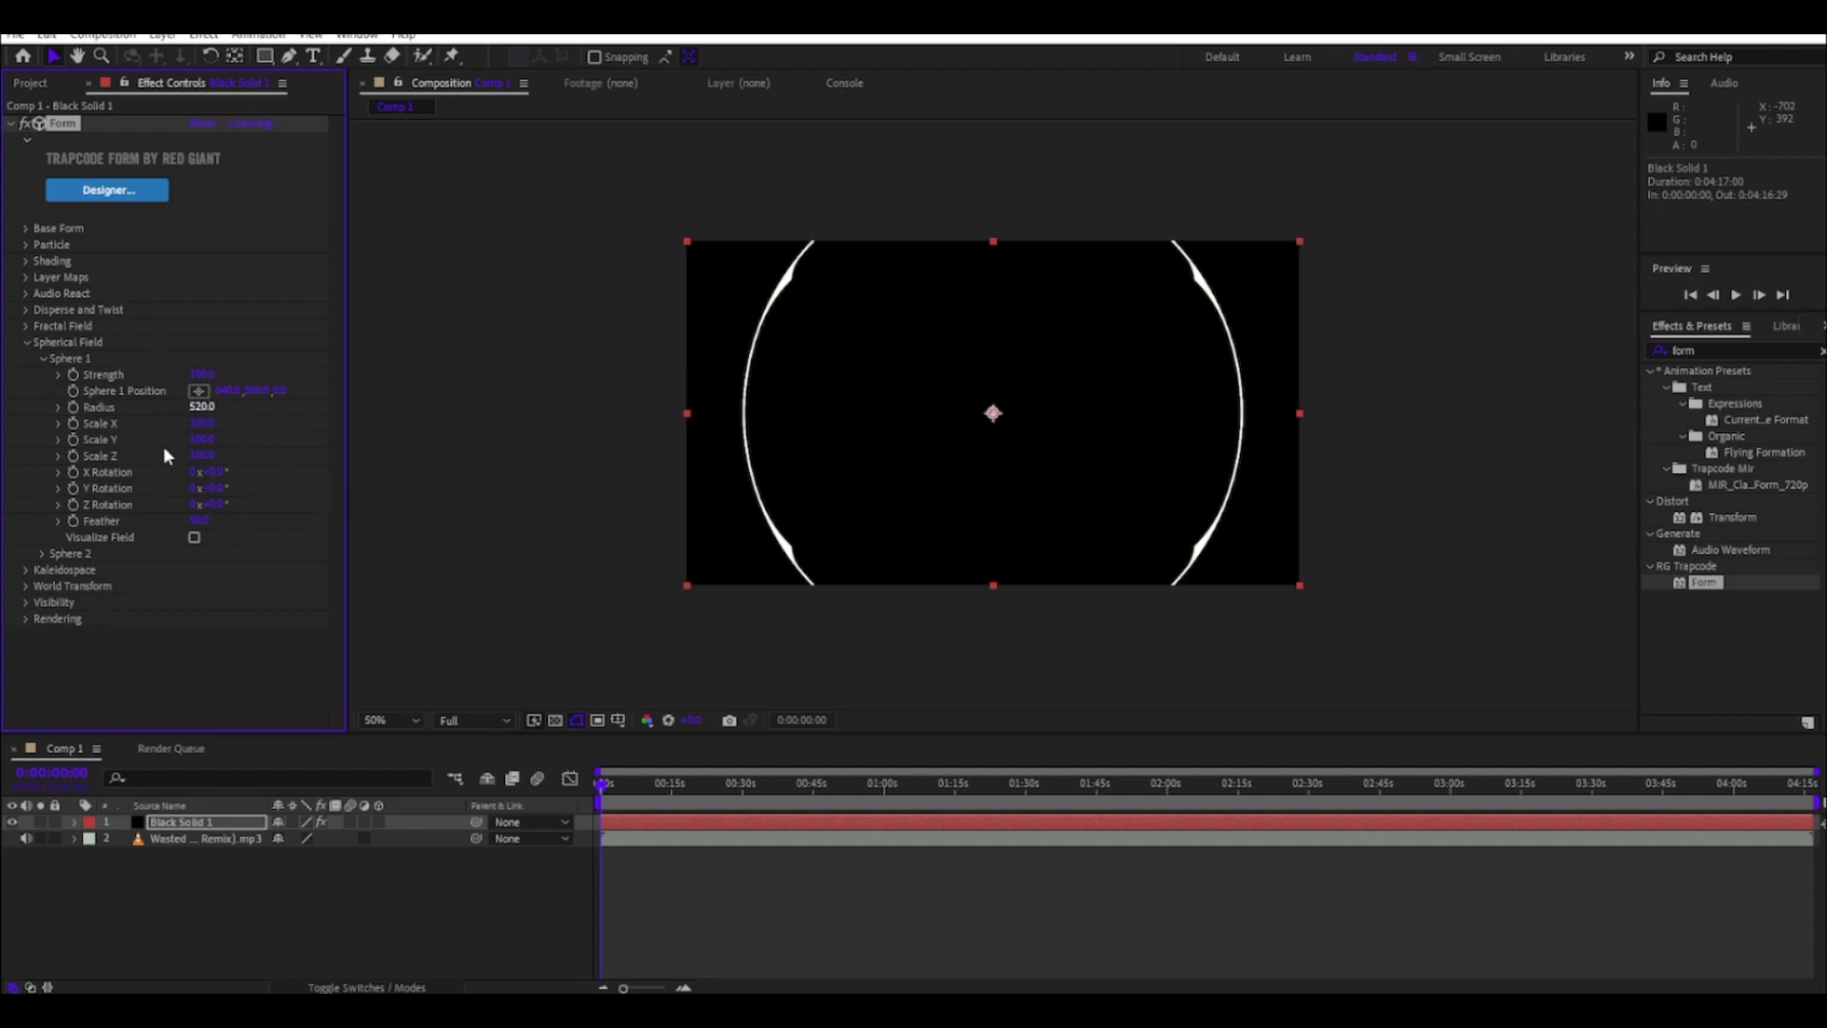
click(24, 584)
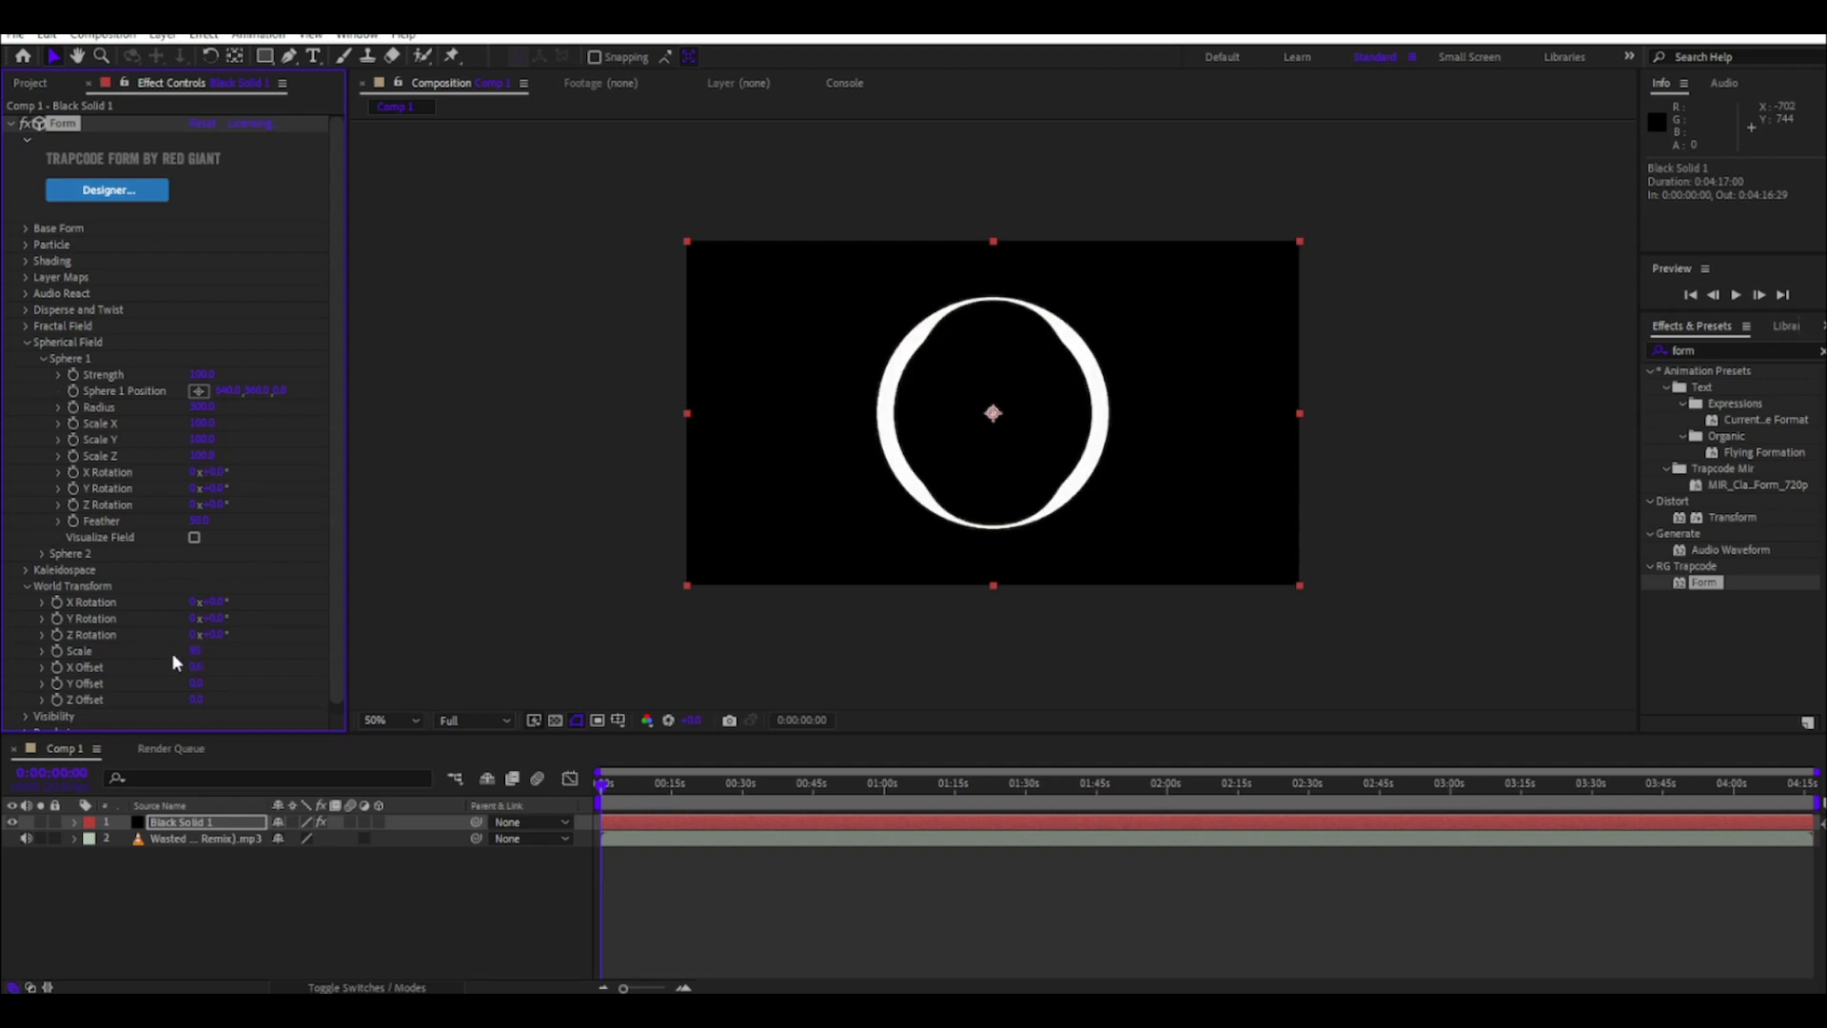
- Give World Transform a positive X Offset so the sphere sits at the right
double_click(55, 124)
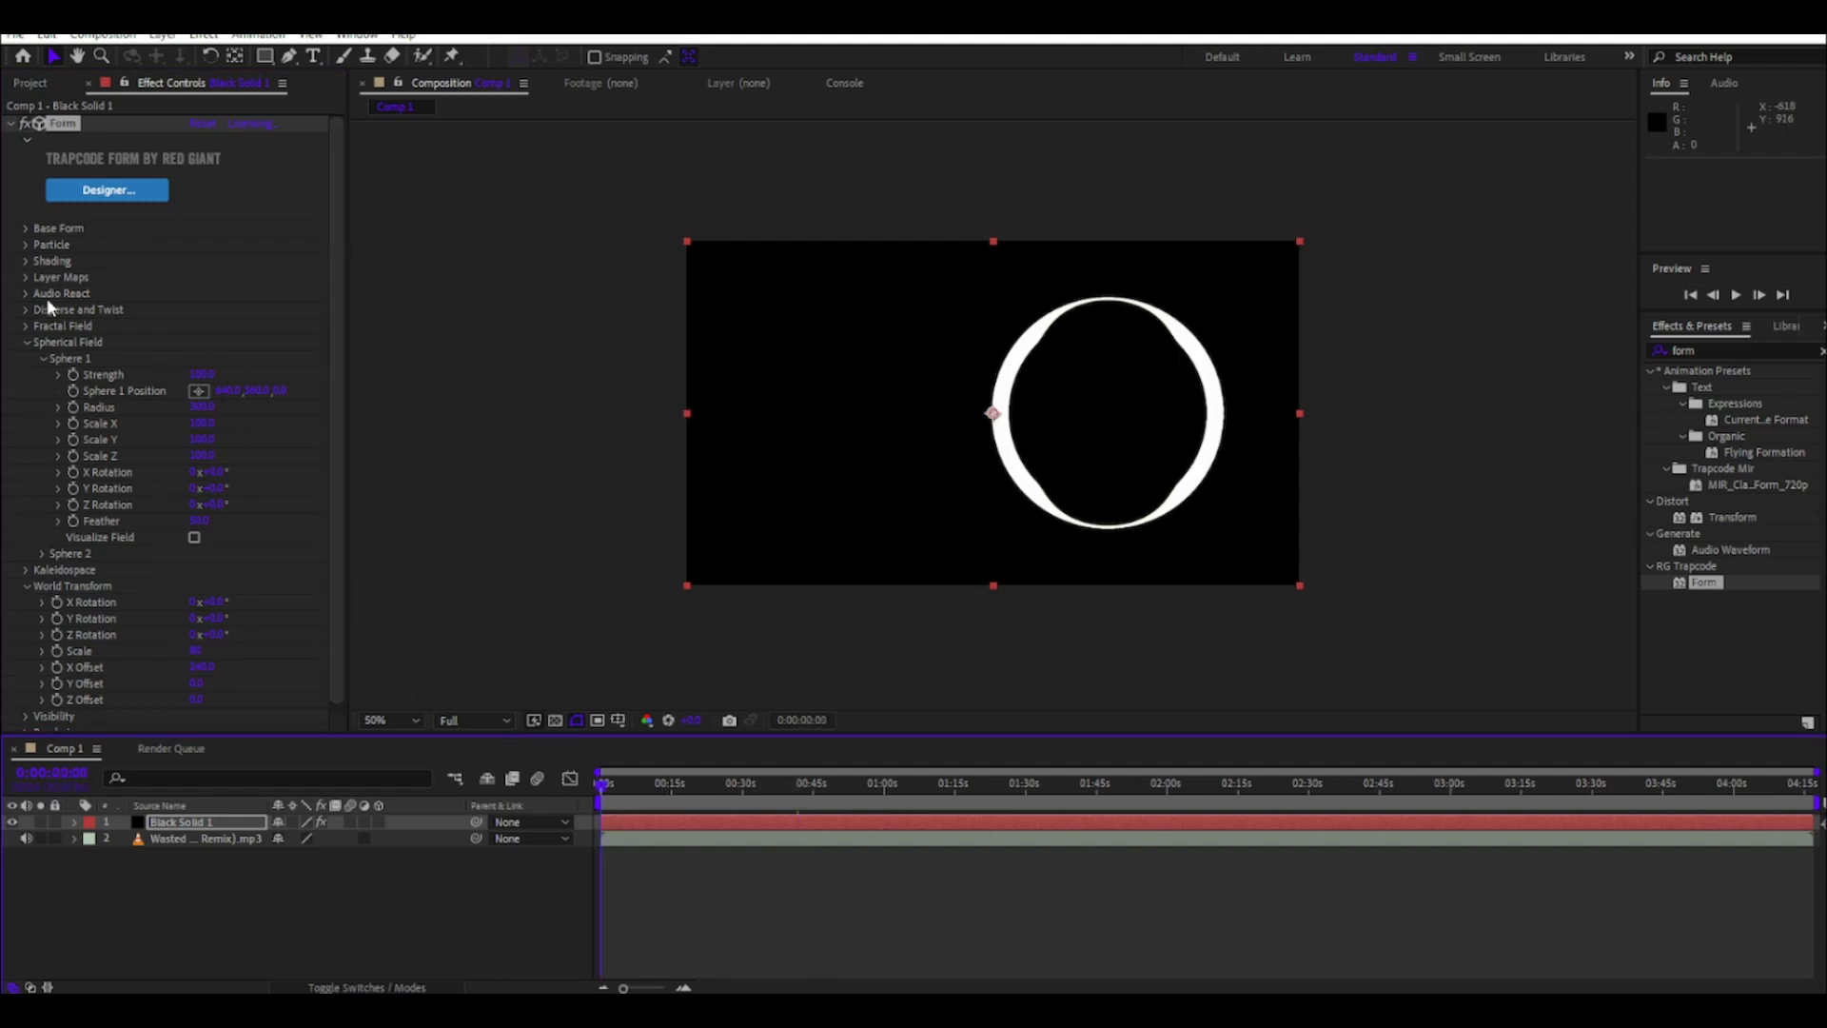
click(25, 340)
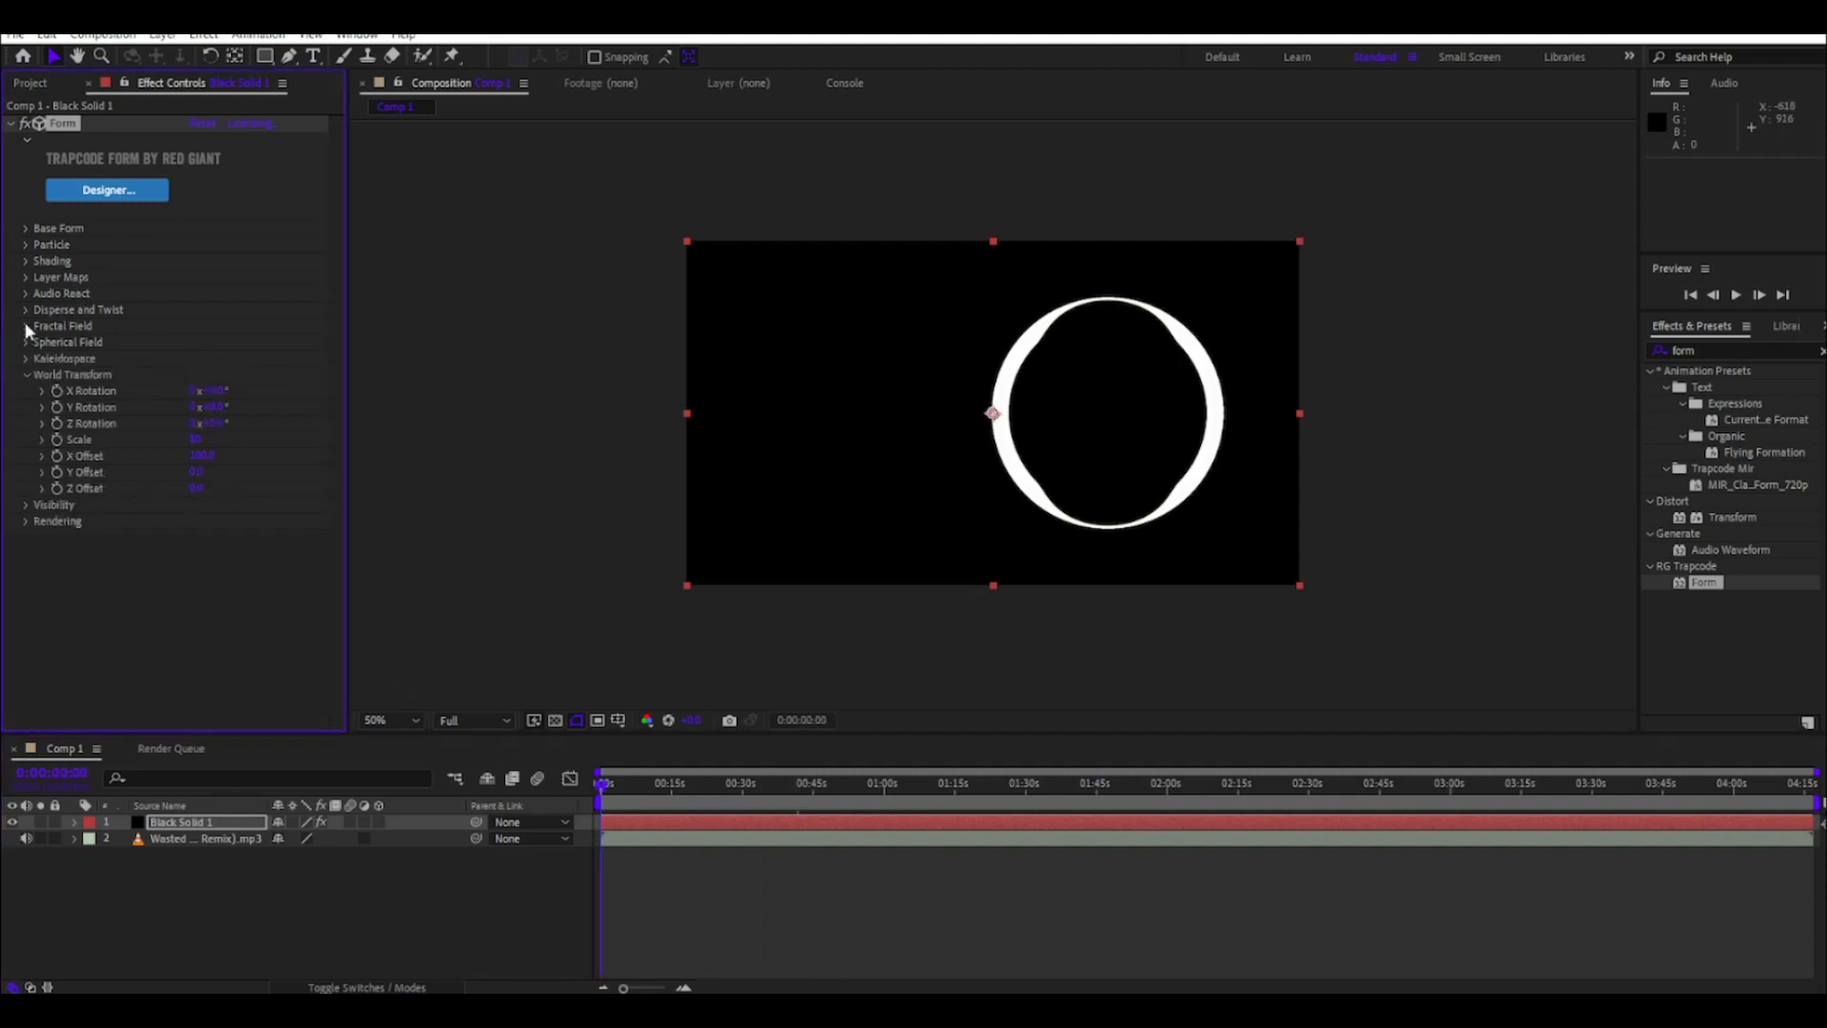
- Raise Fractal Field Displace to distort the sphere into a wavy organic mesh
click(65, 325)
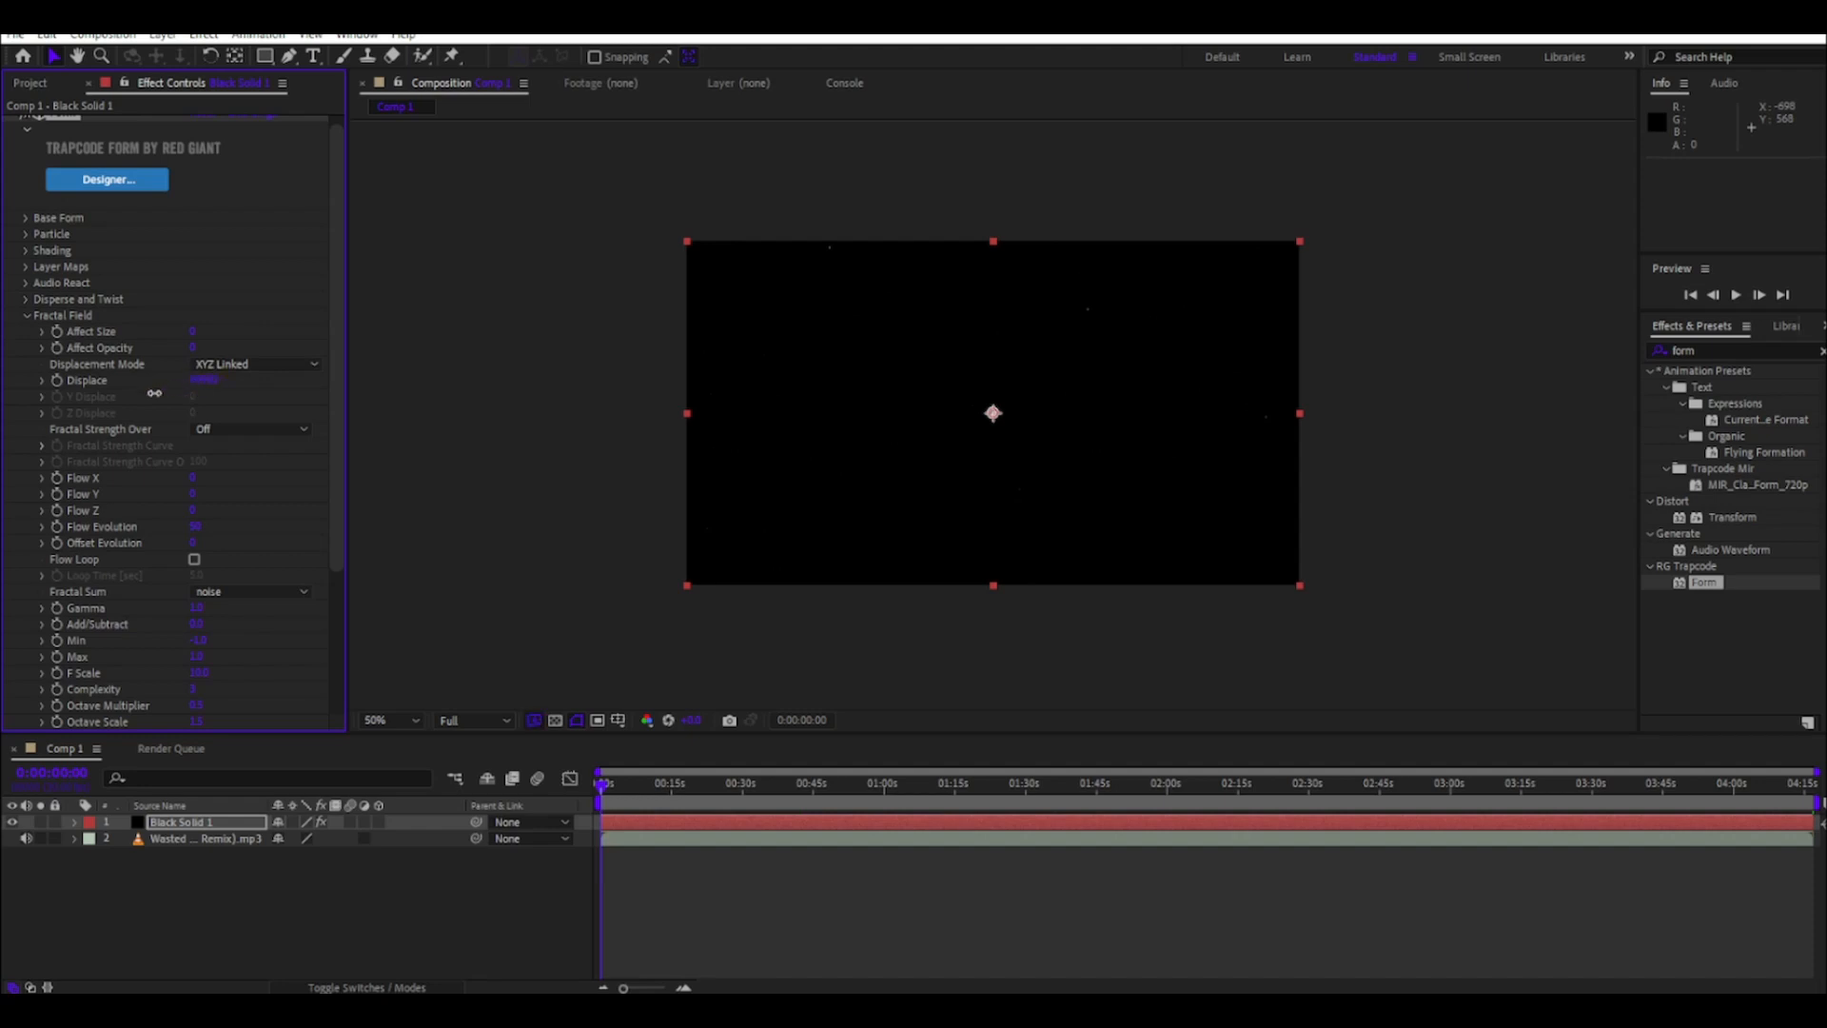
click(206, 381)
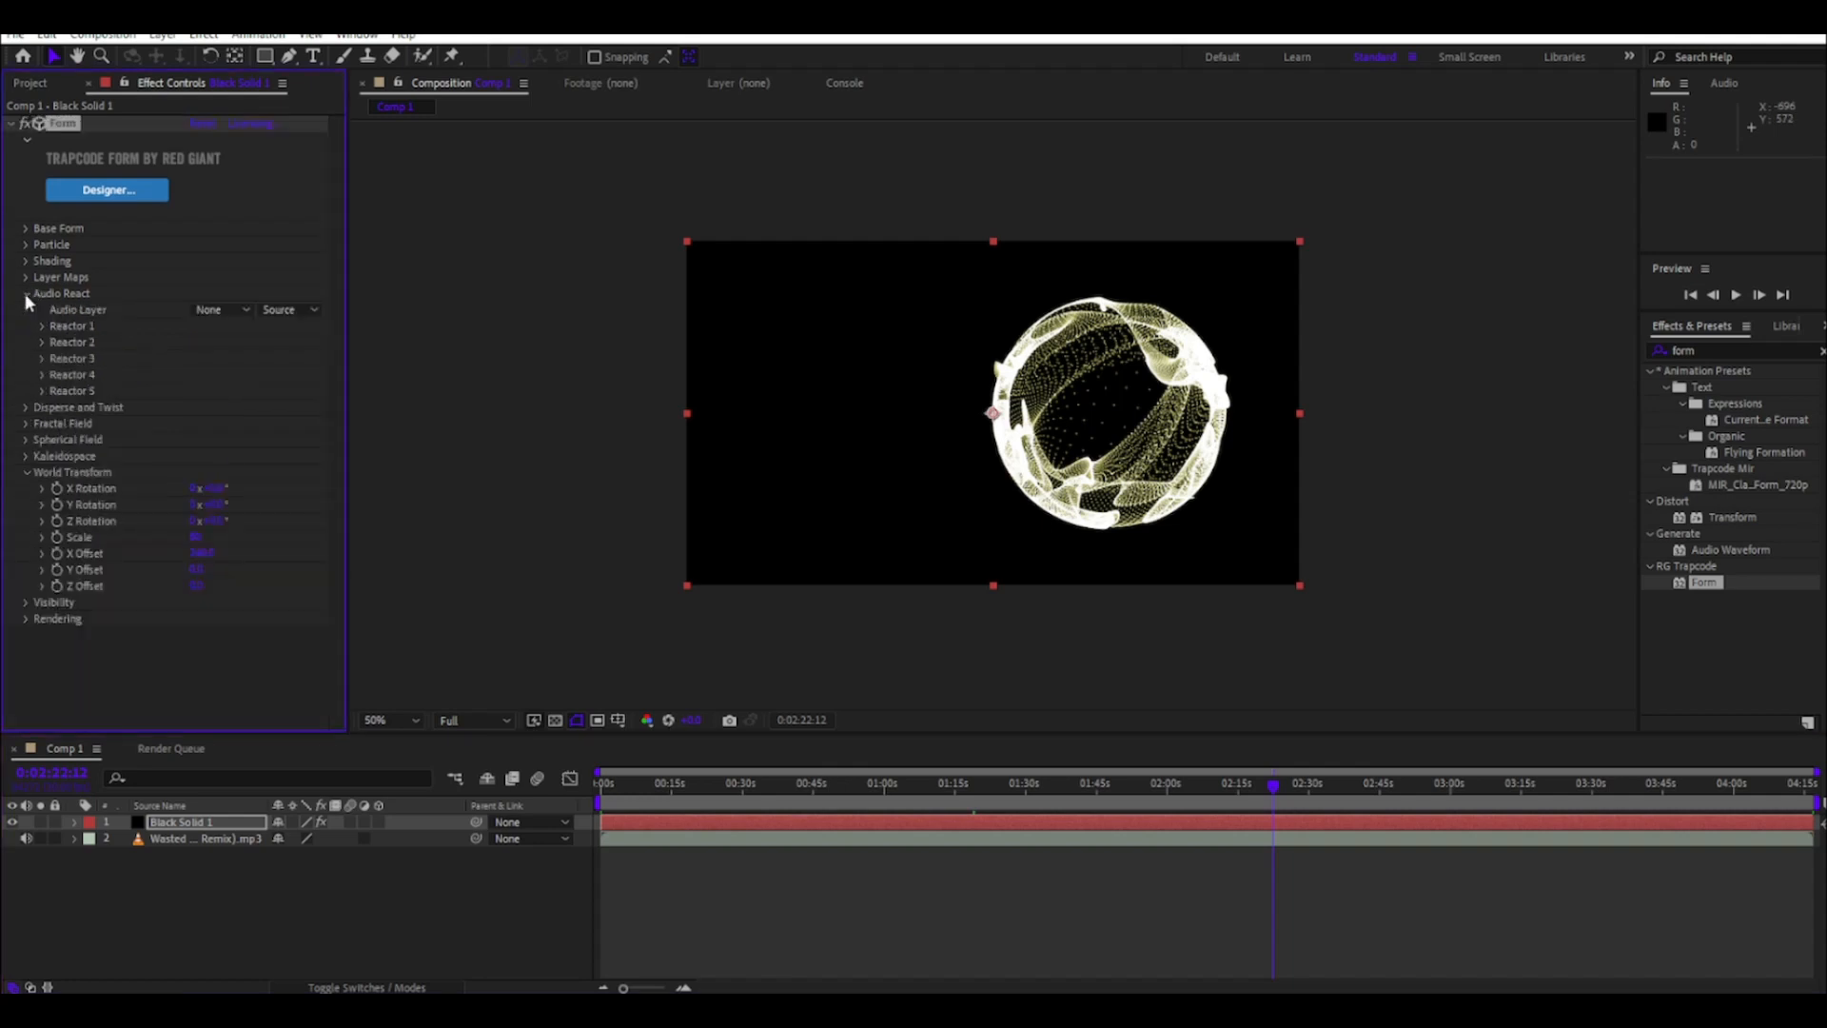
- Set Audio React's layer to the mp3 and map Reactor 1 to Fractal
click(218, 308)
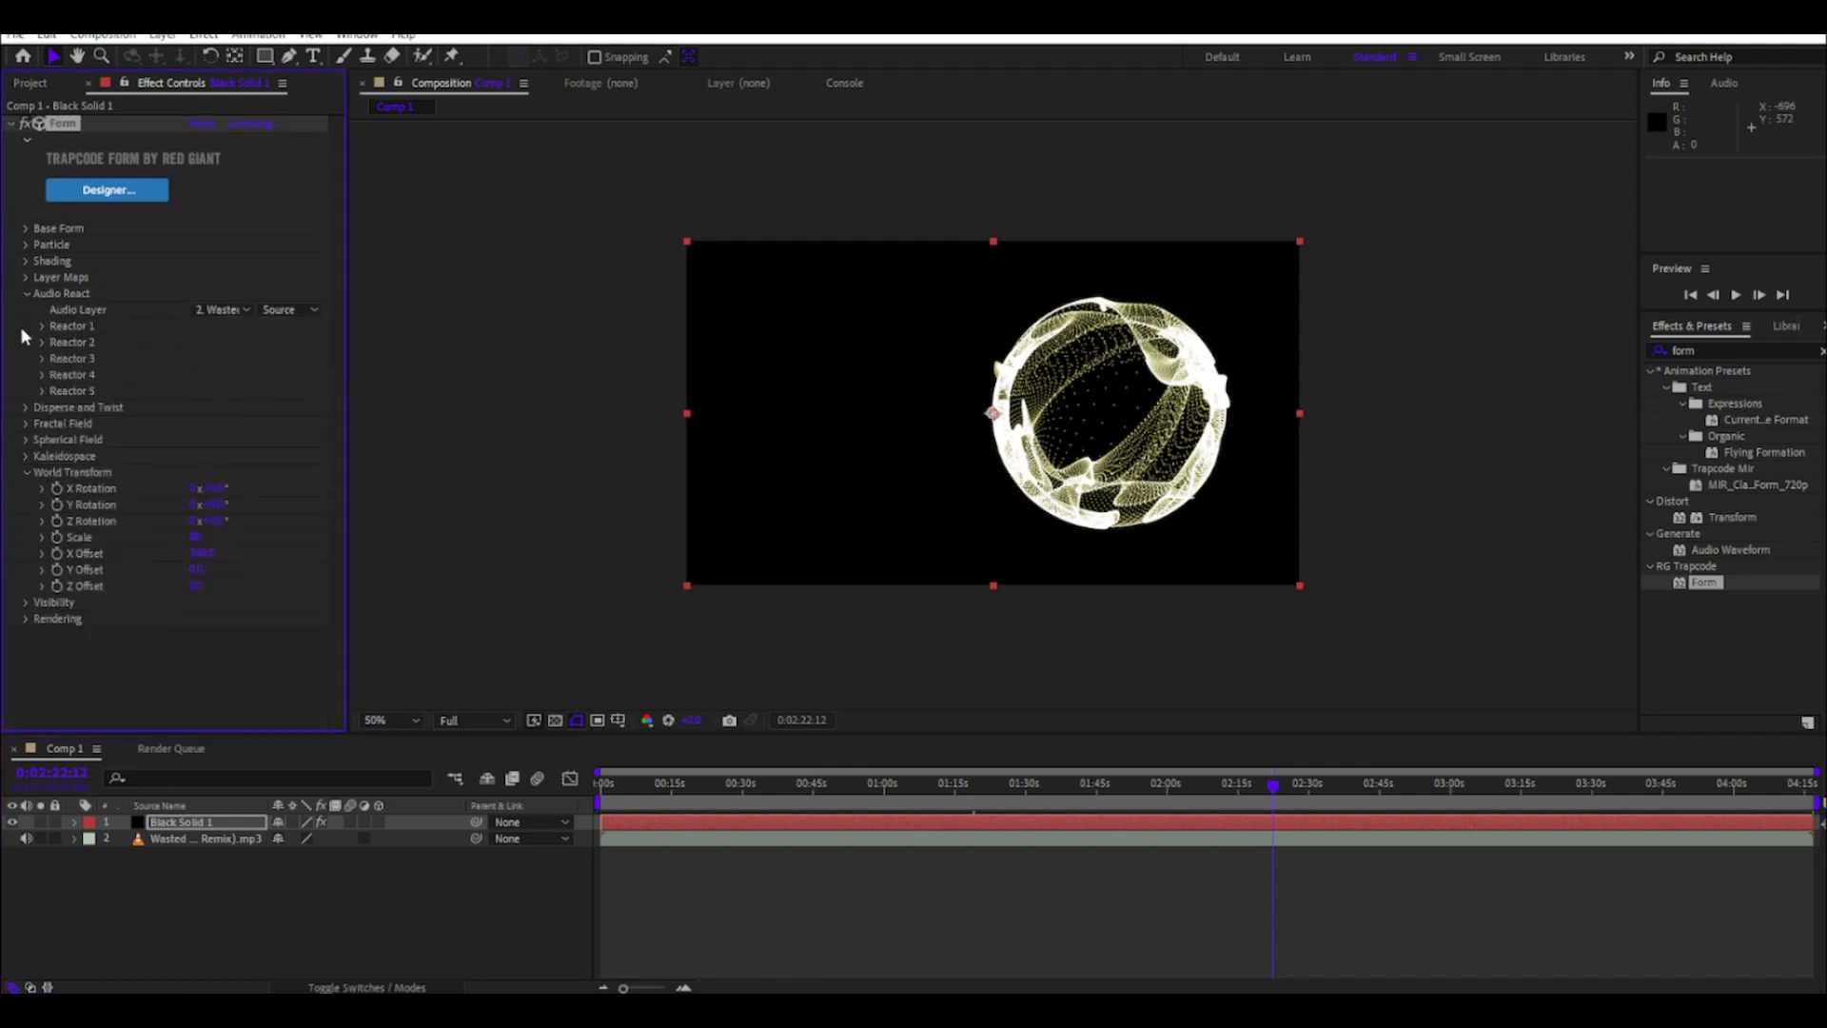
click(257, 341)
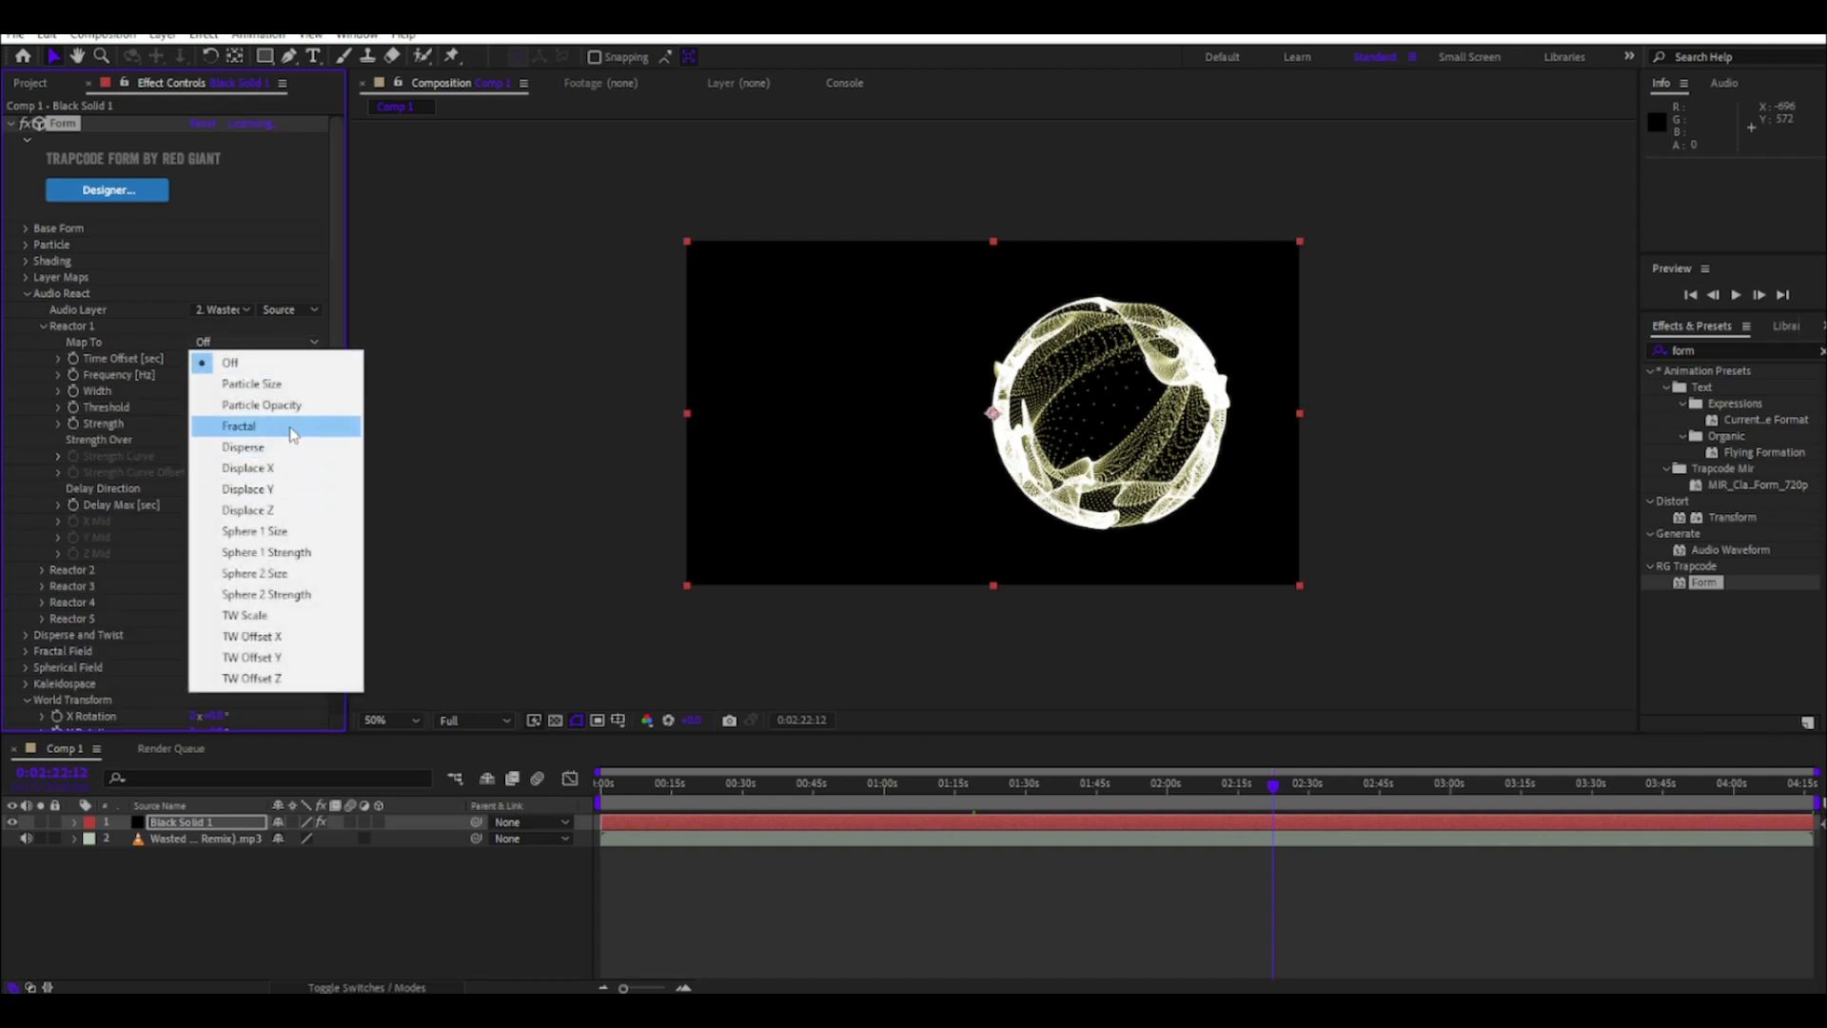
click(240, 424)
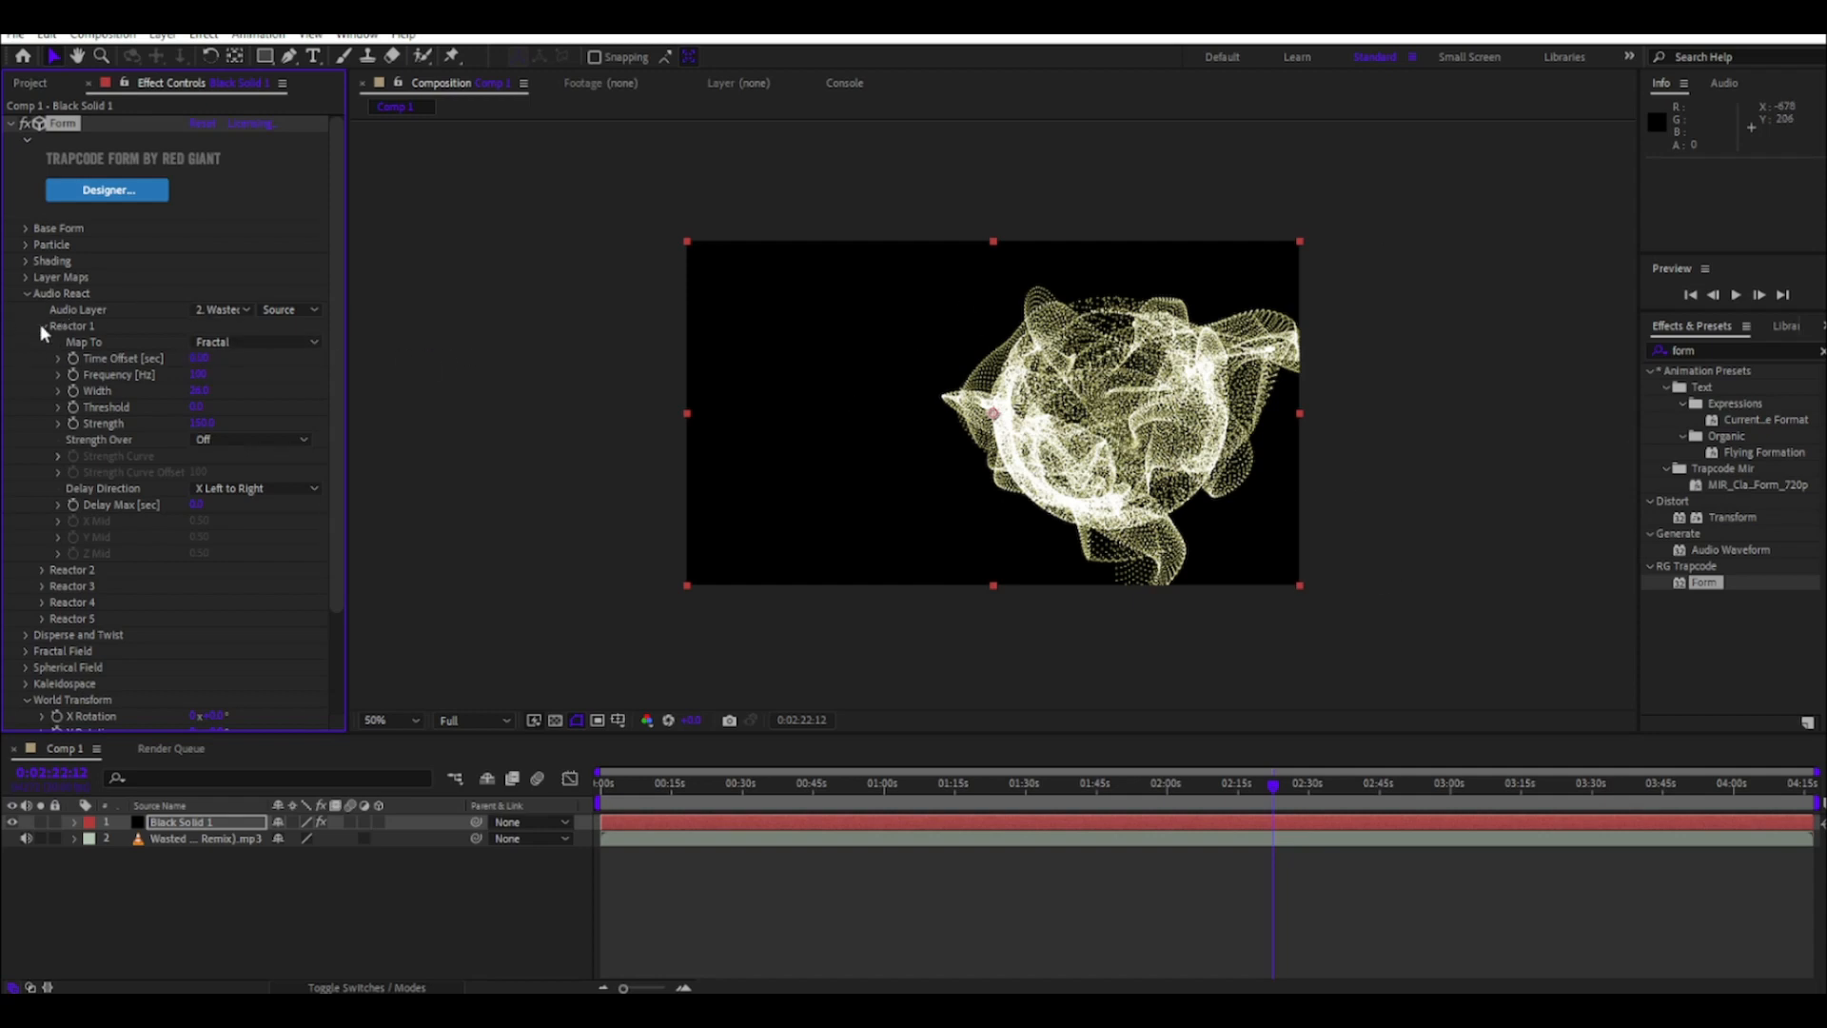
- Map Reactor 2 to Sphere 1 Size with higher Strength so the music pulses the sphere
click(253, 358)
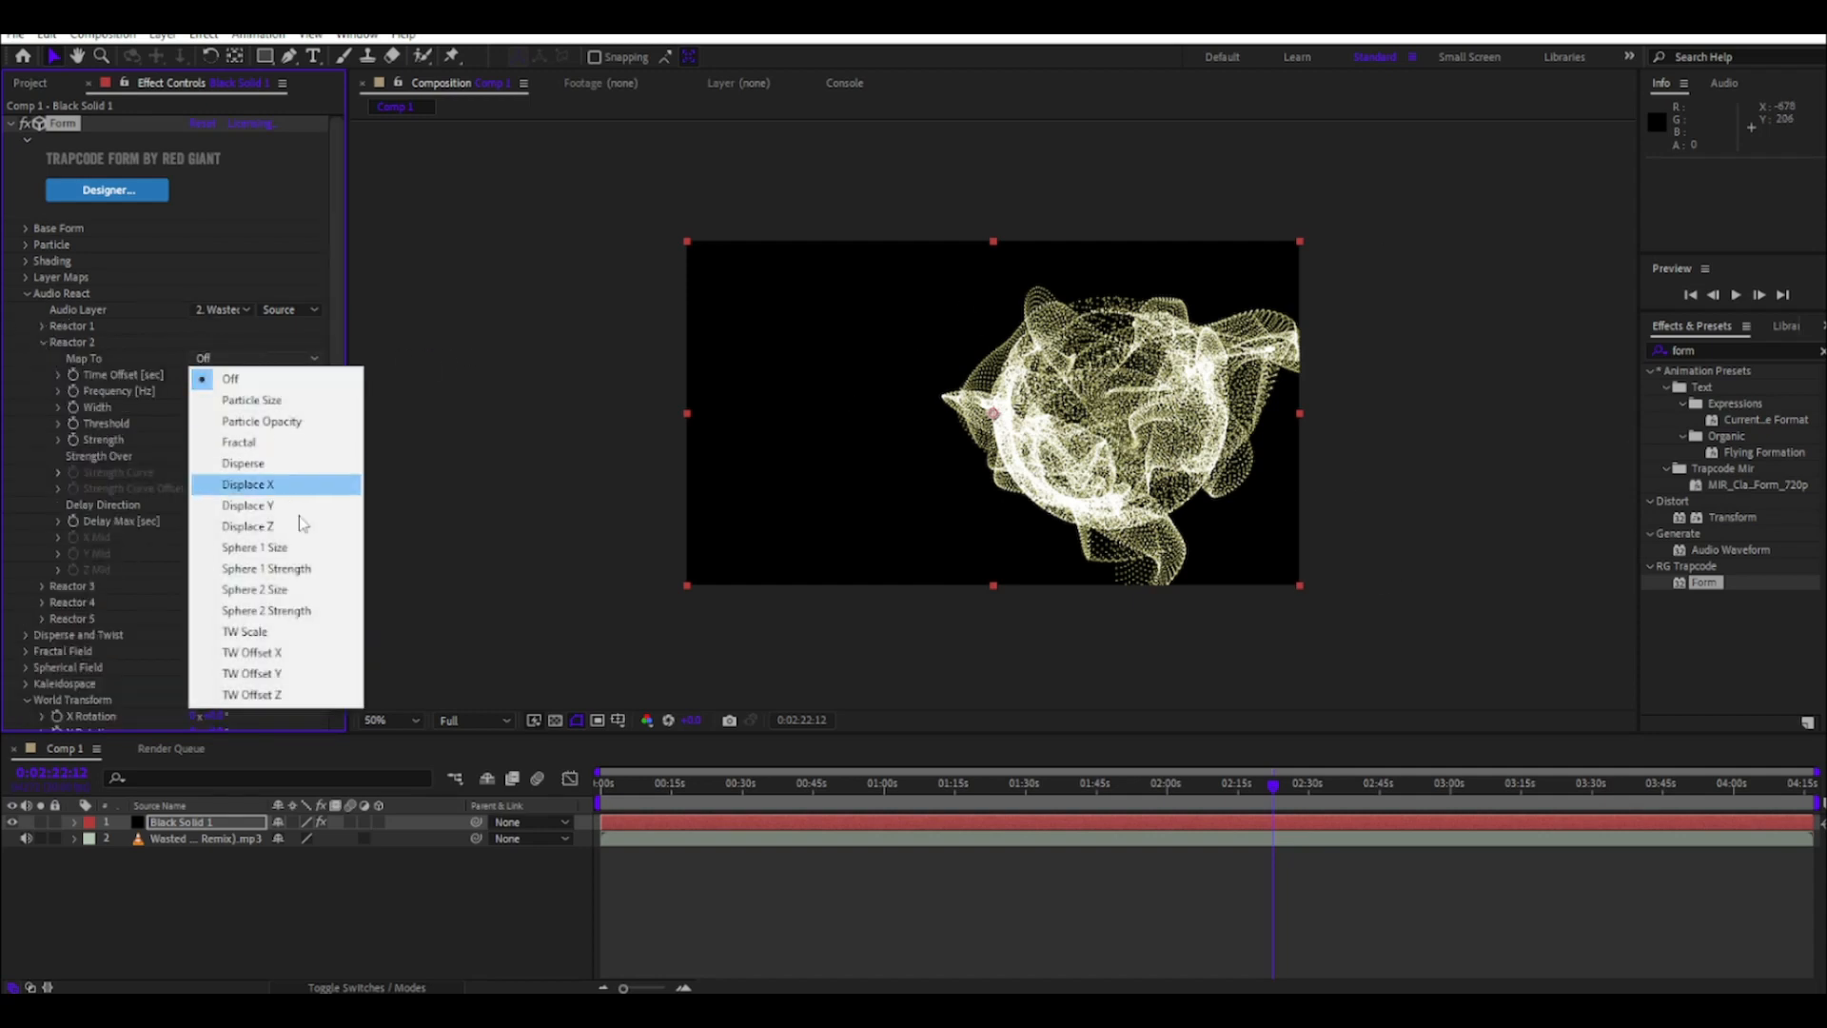
click(253, 546)
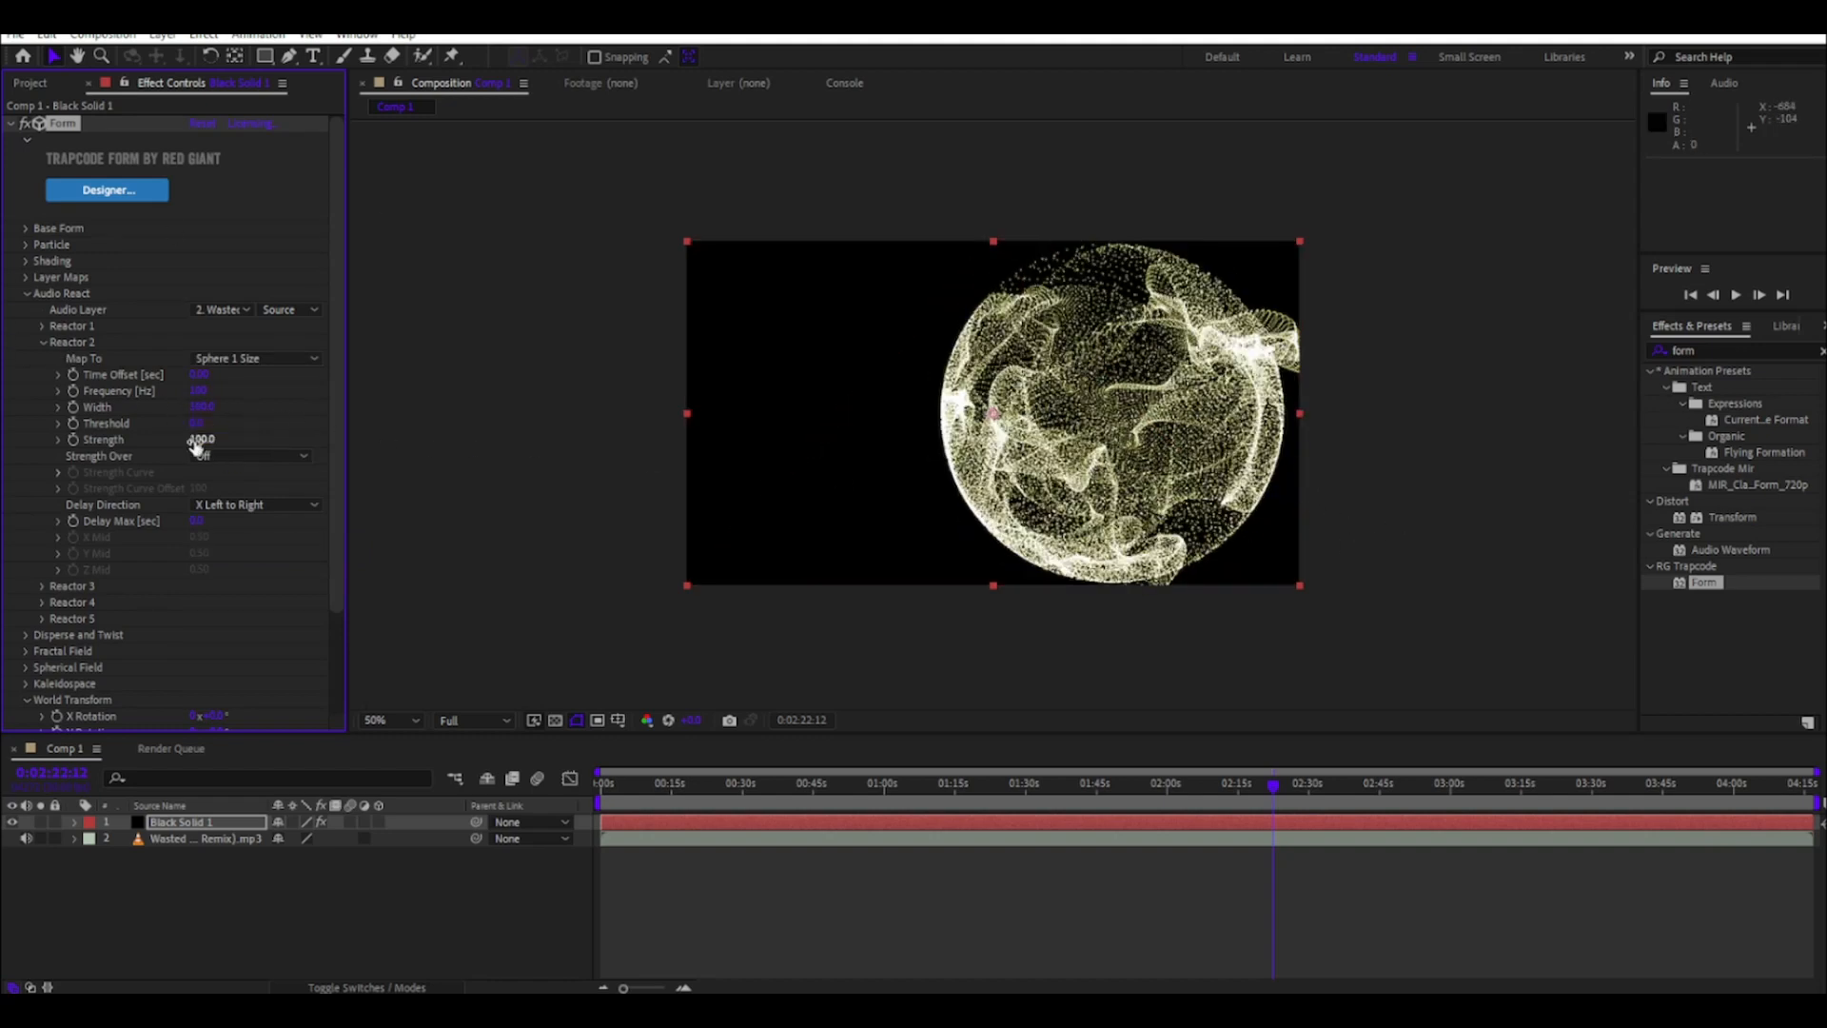
scroll(down, 3)
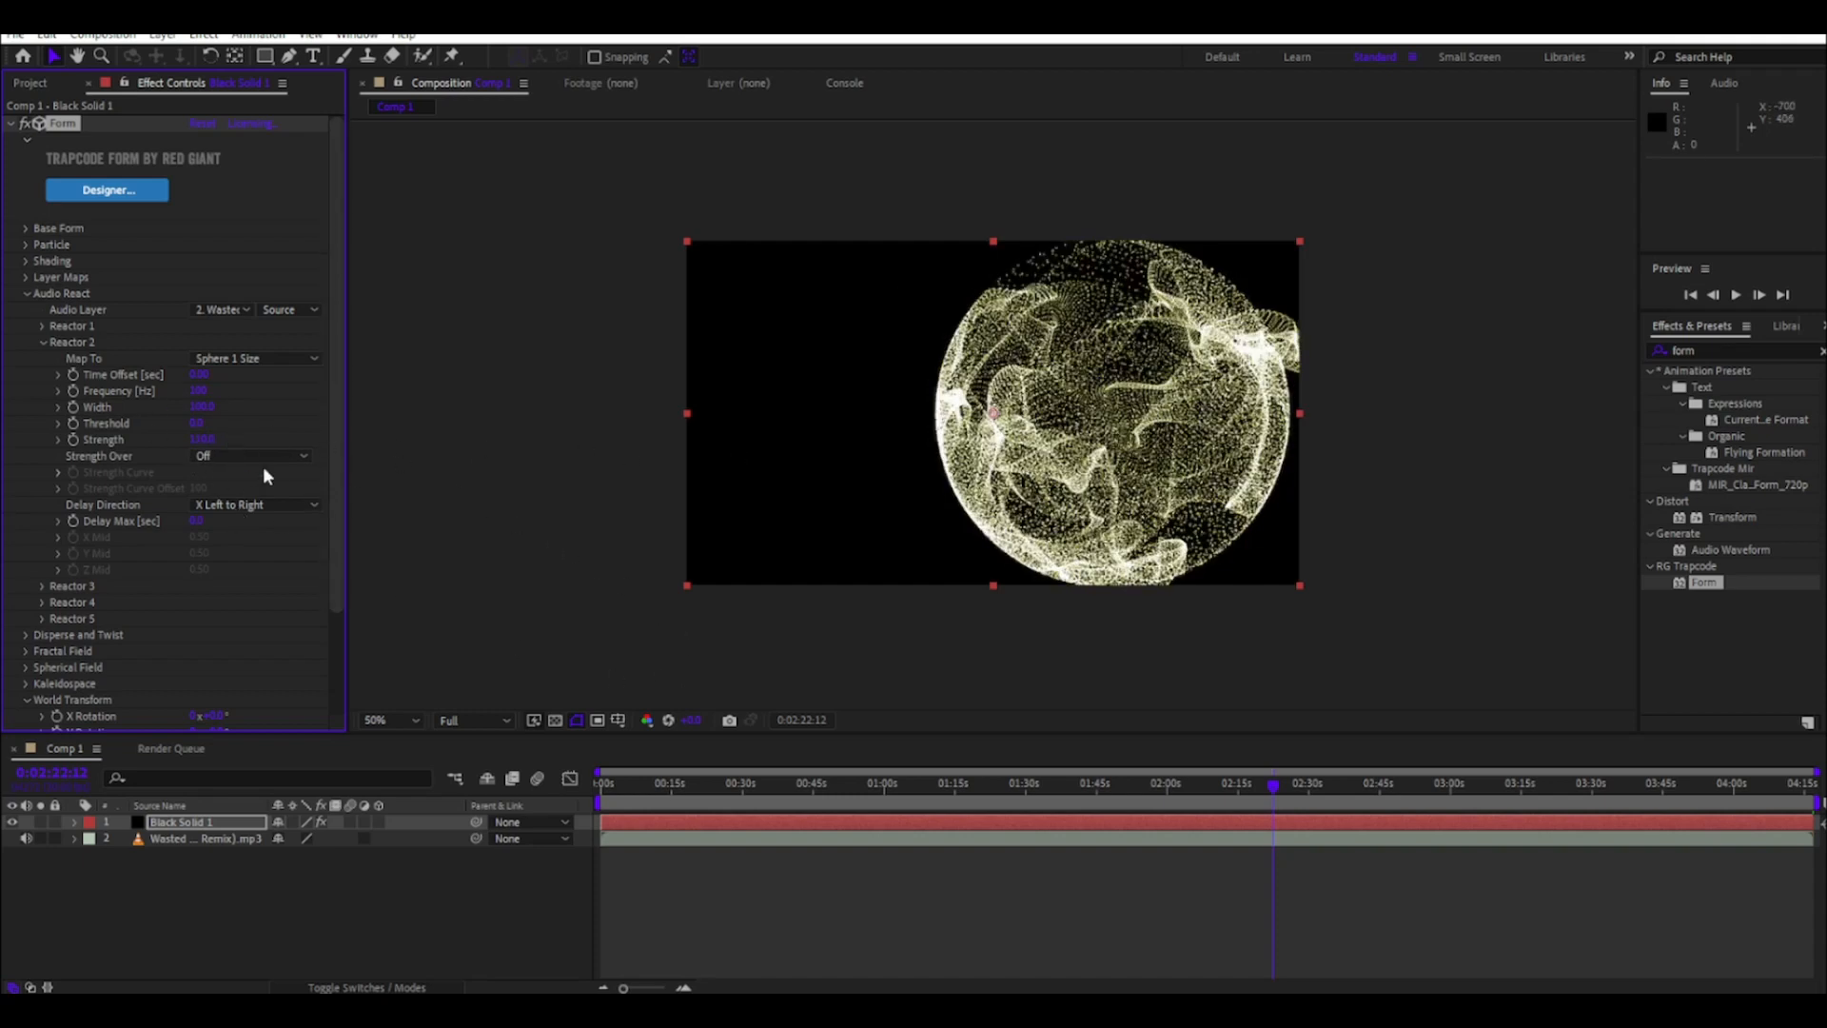
click(25, 293)
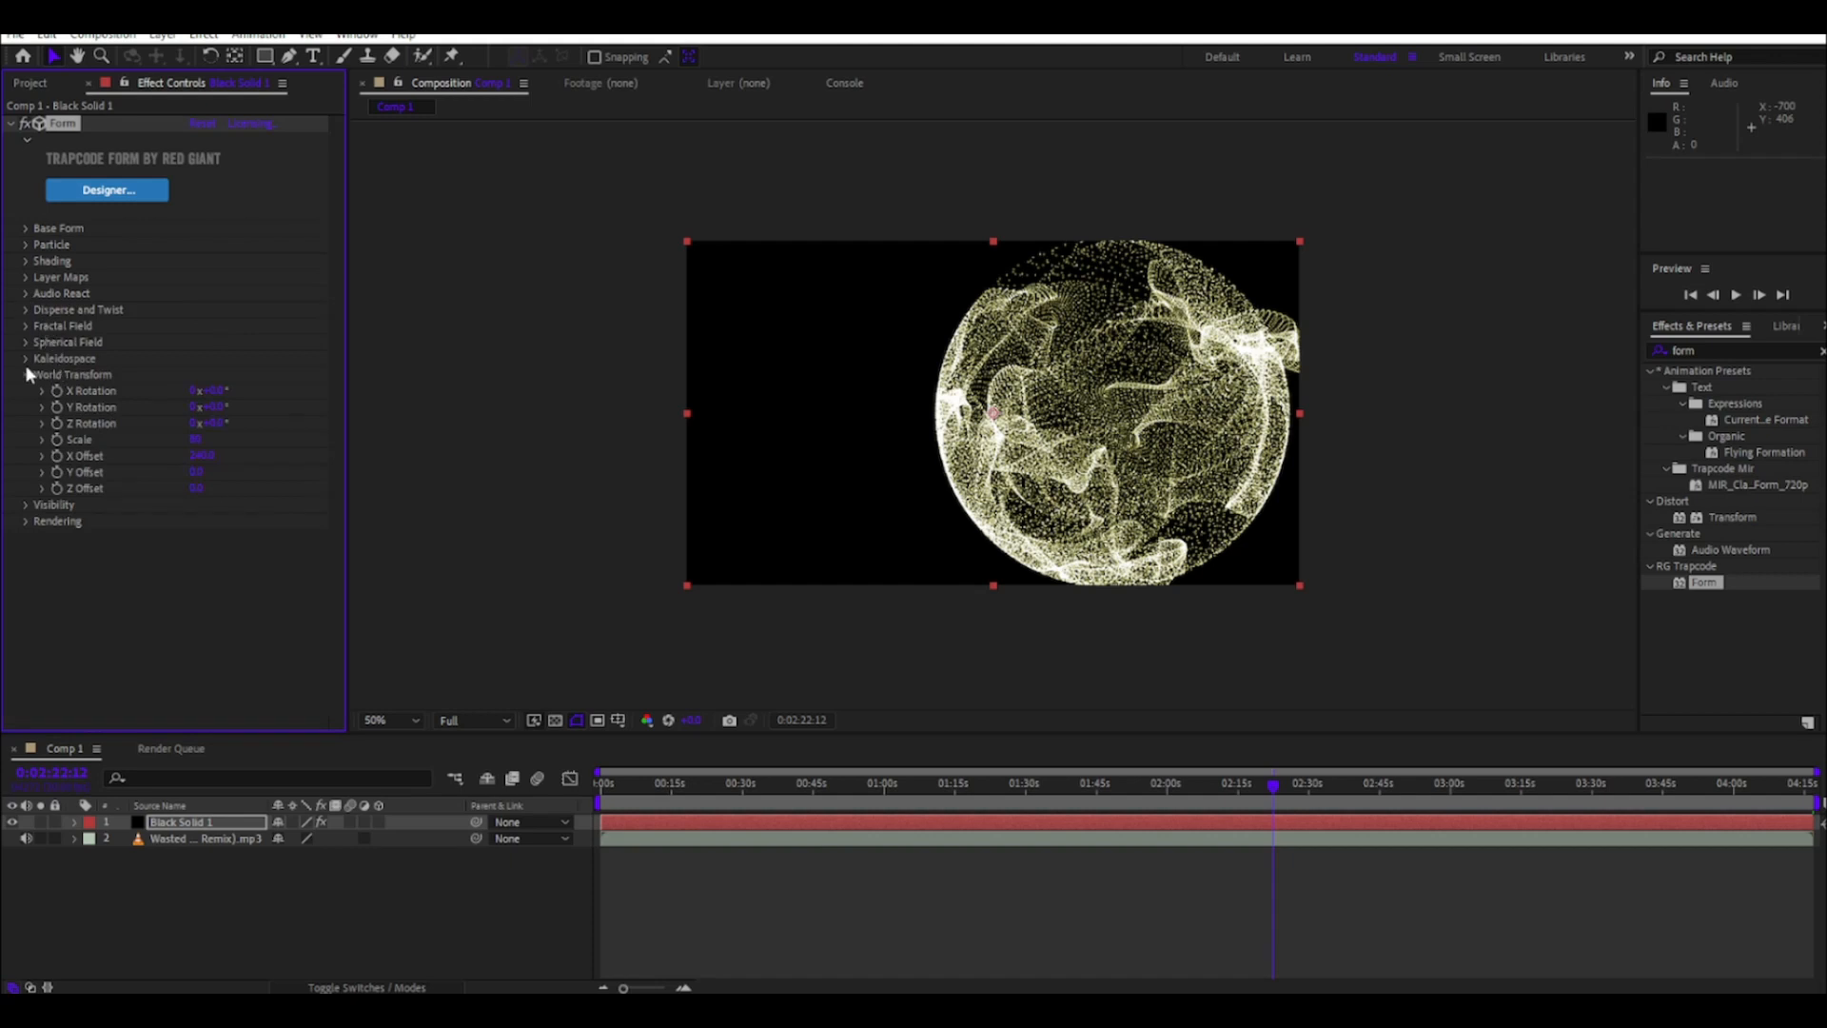
mouse_move(126, 350)
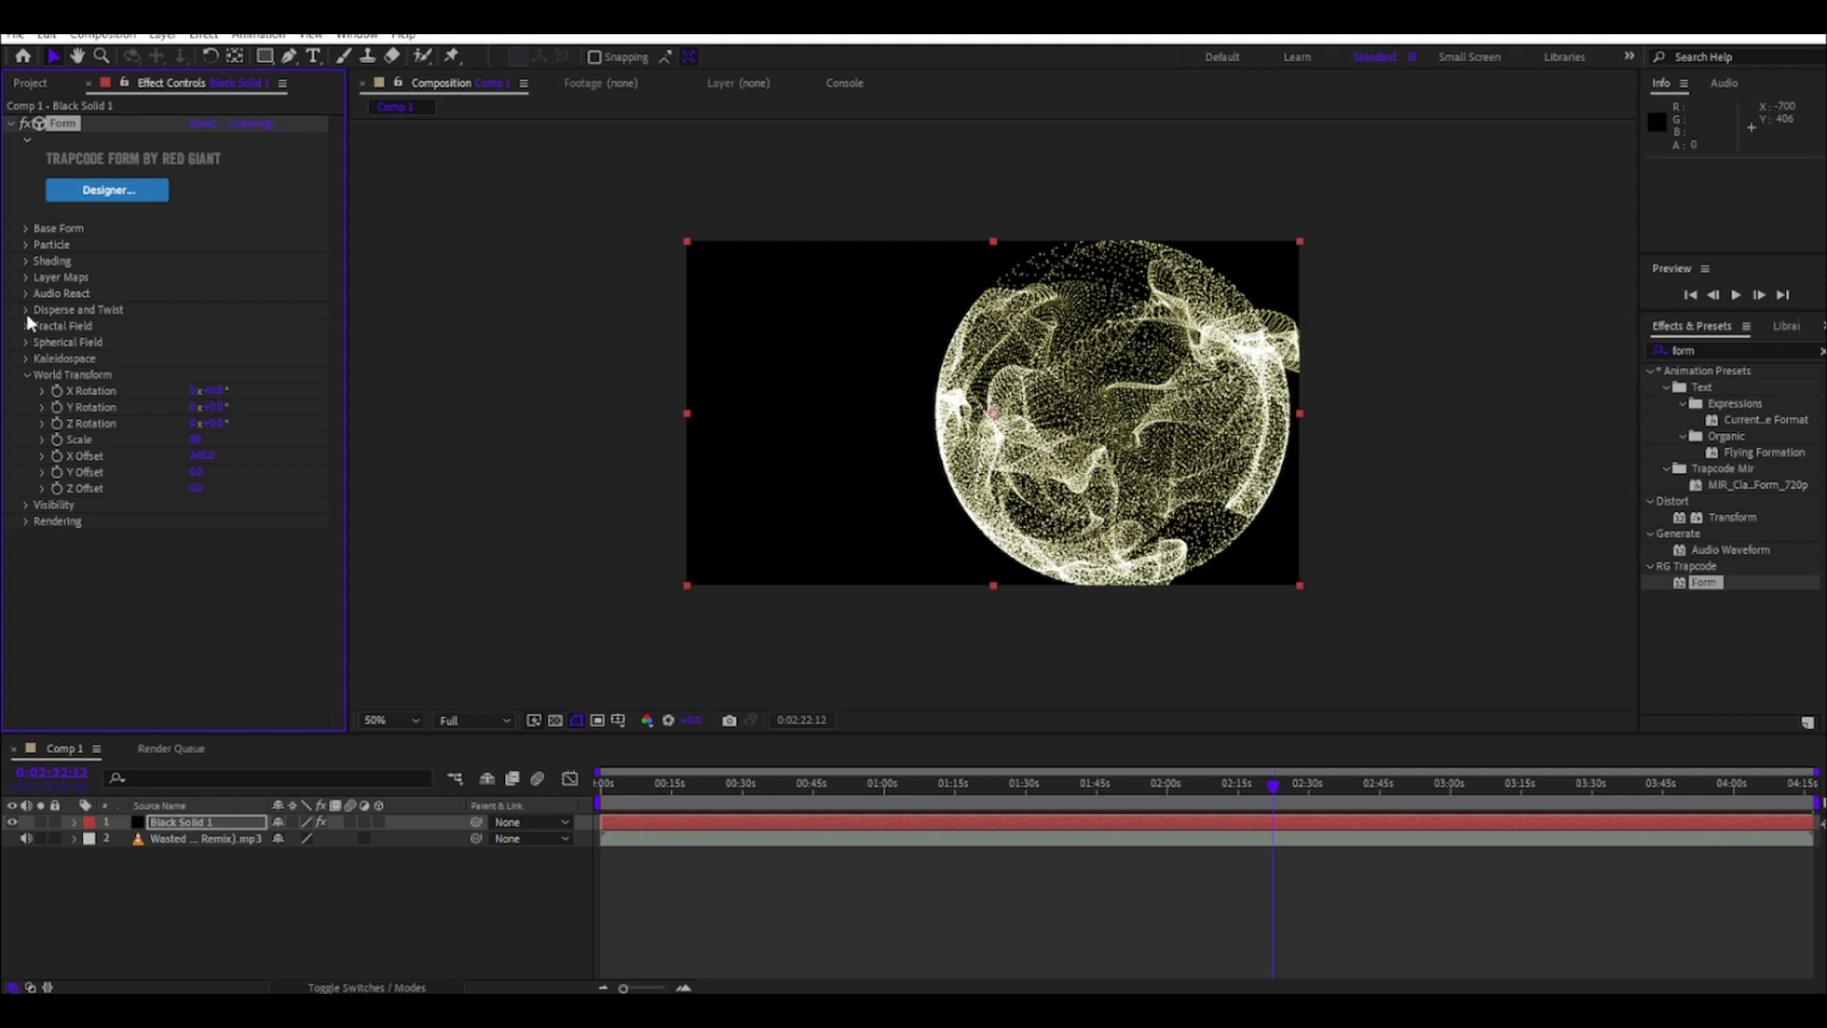
- Enter a new Disperse amount under Disperse and Twist
click(26, 310)
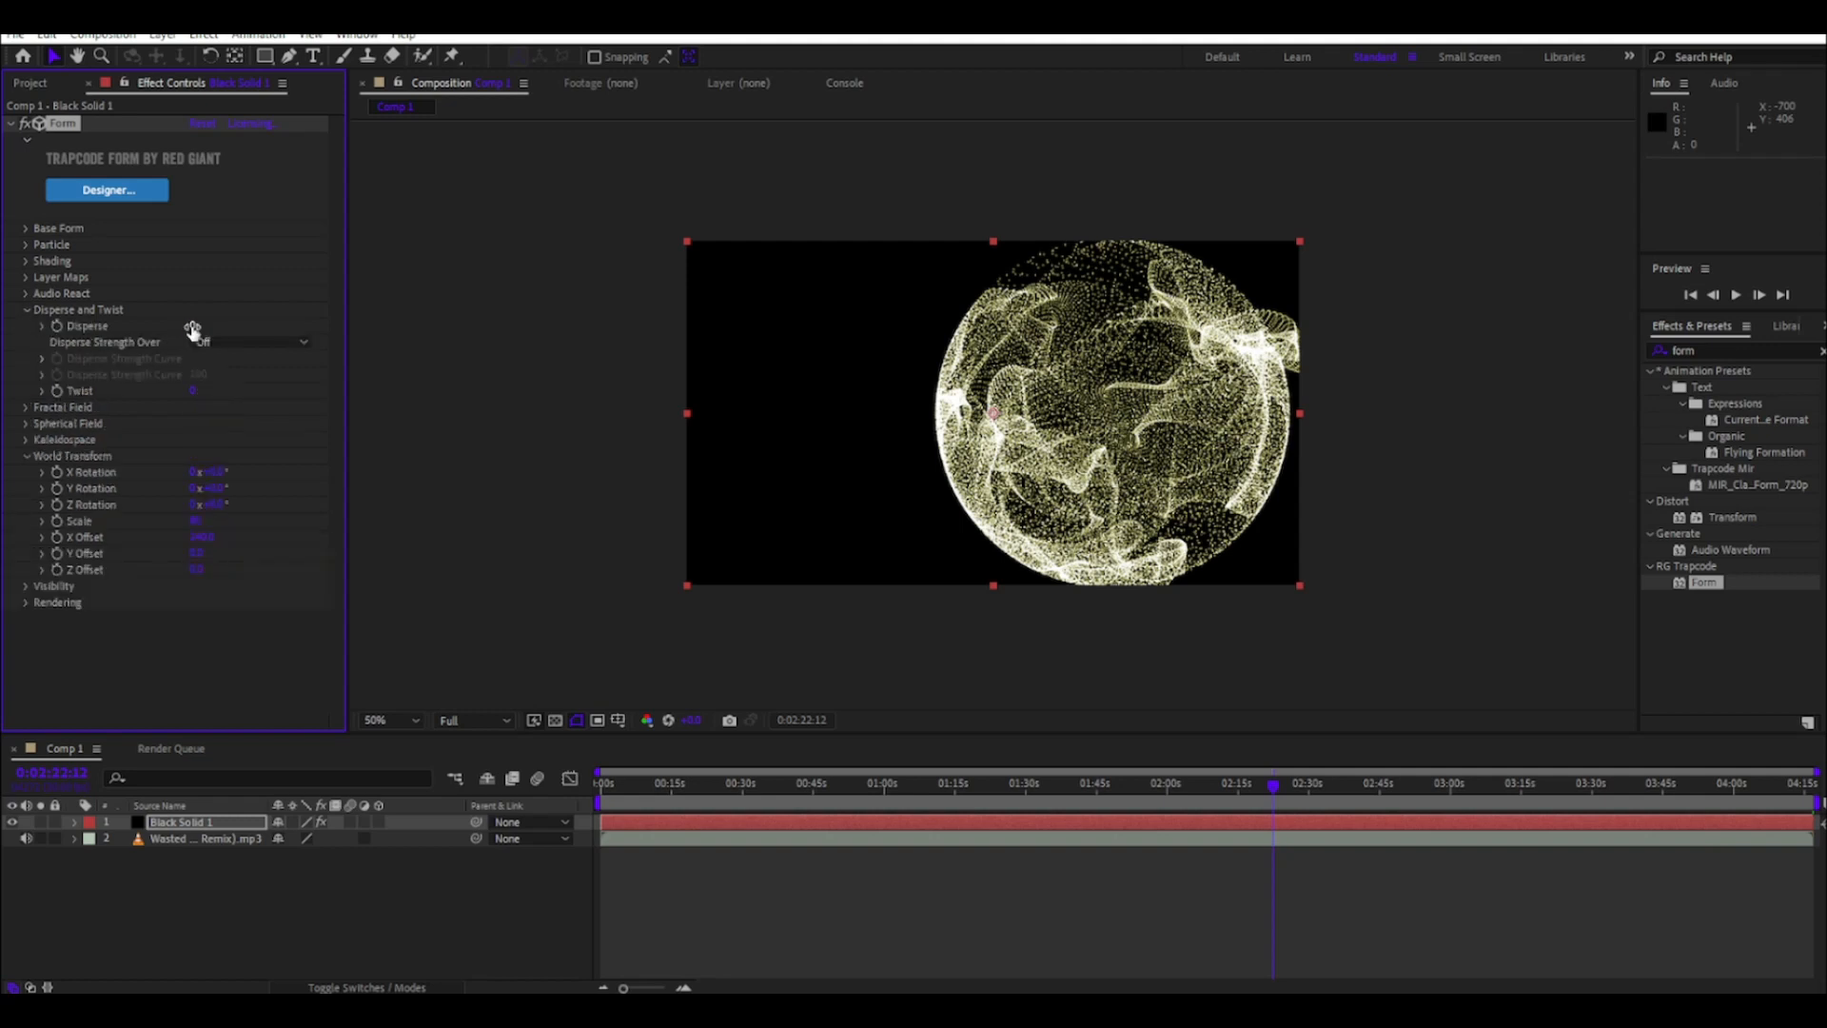
click(206, 325)
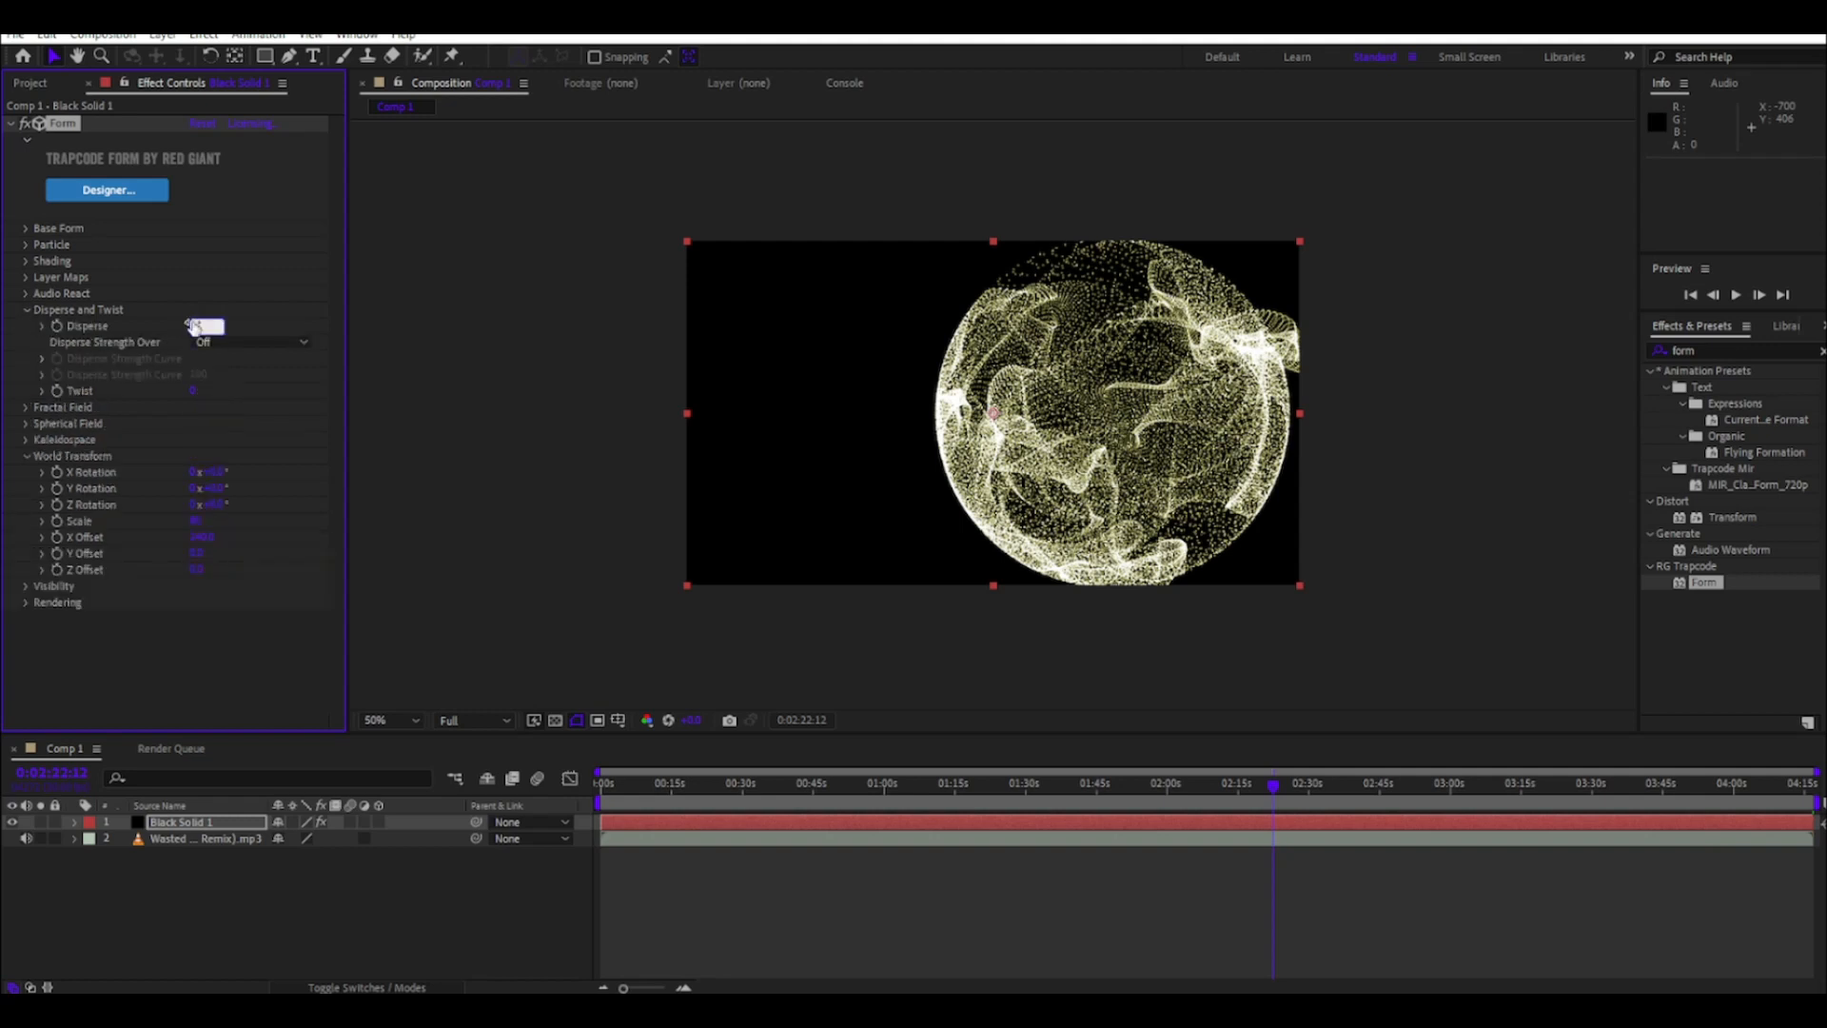